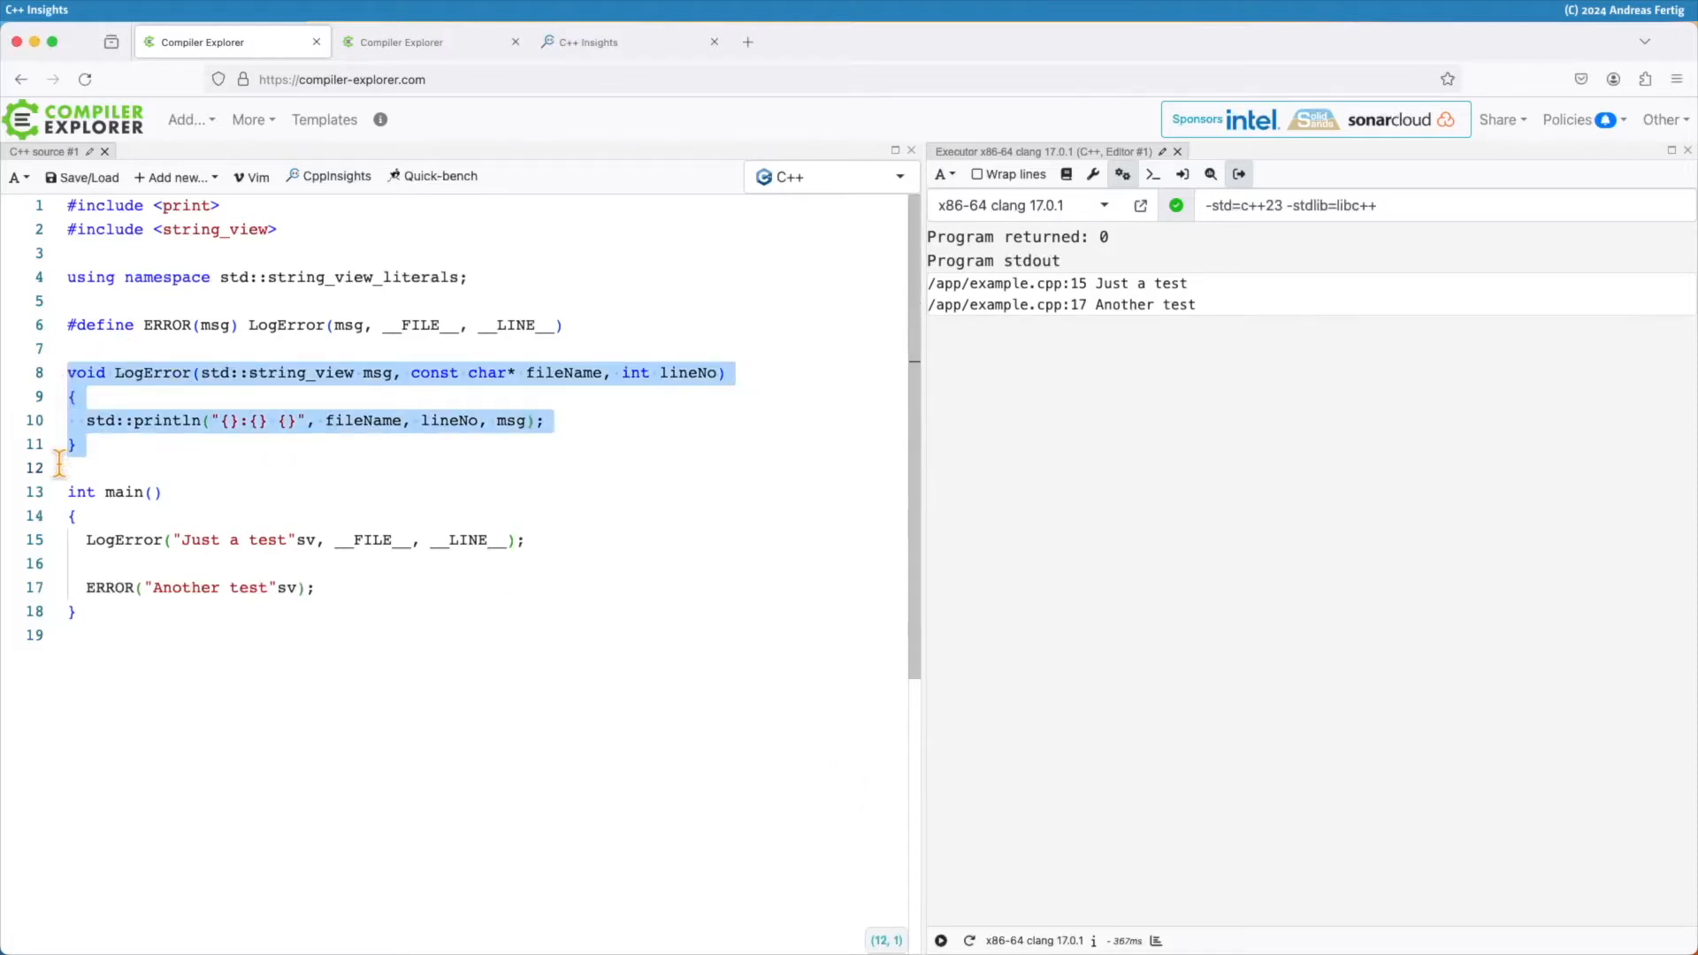
{"action": "mouse_move", "coordinate": [347, 371]}
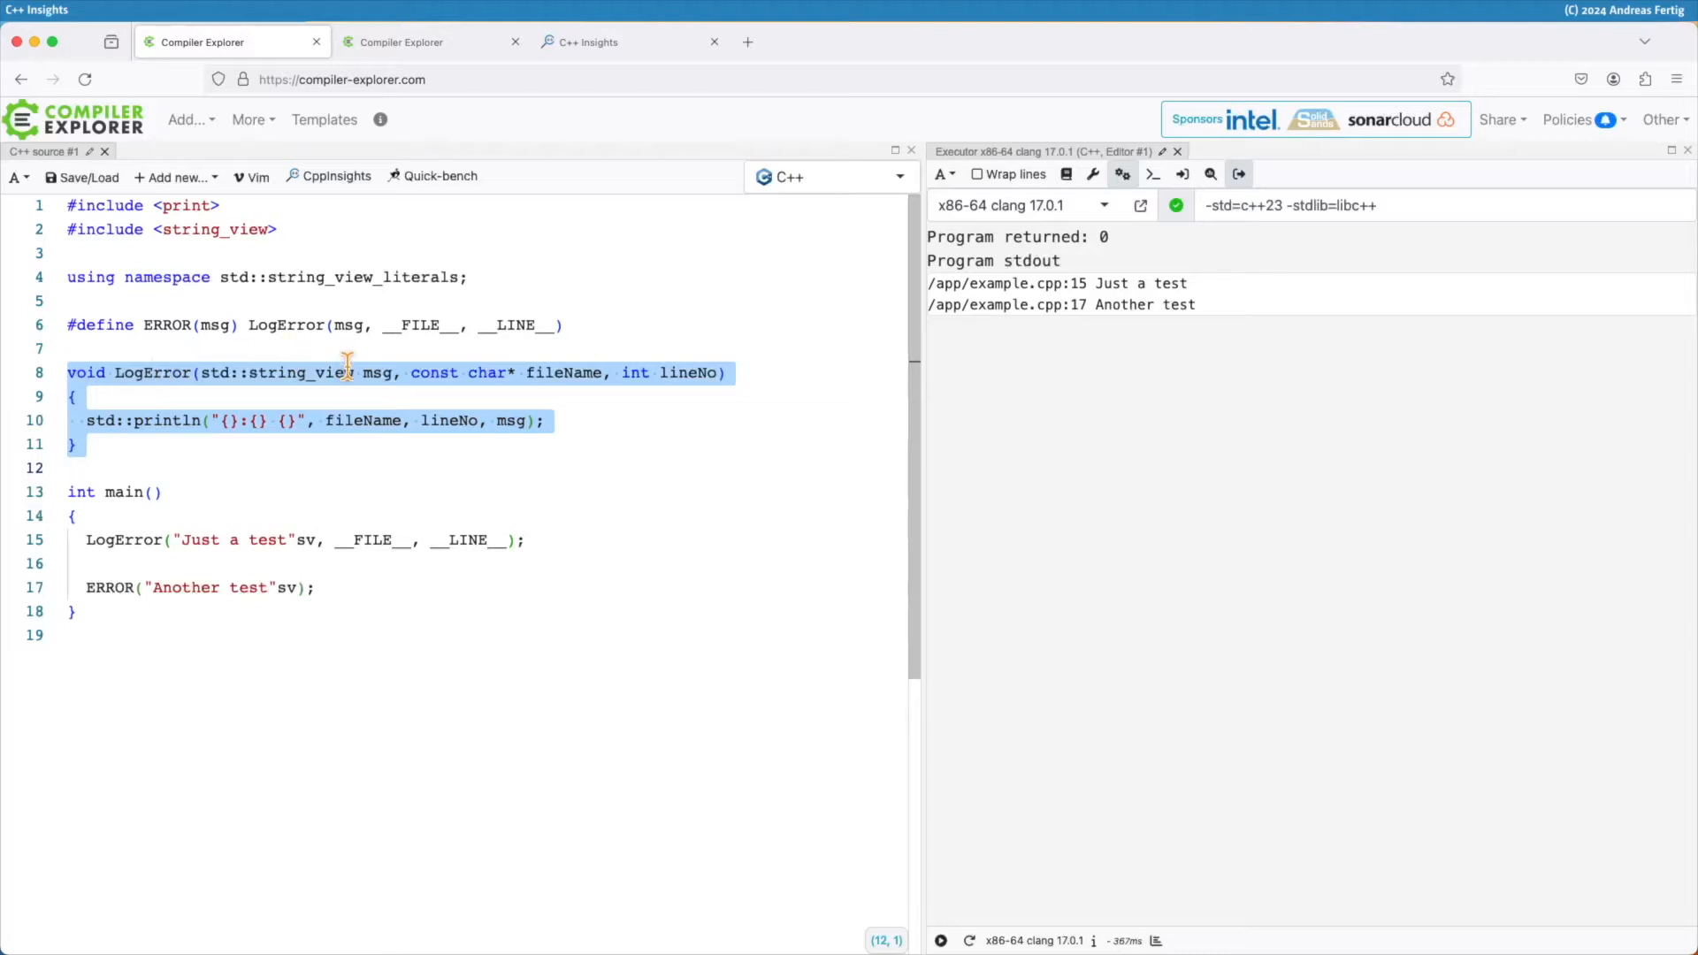
{"action": "mouse_move", "coordinate": [618, 419]}
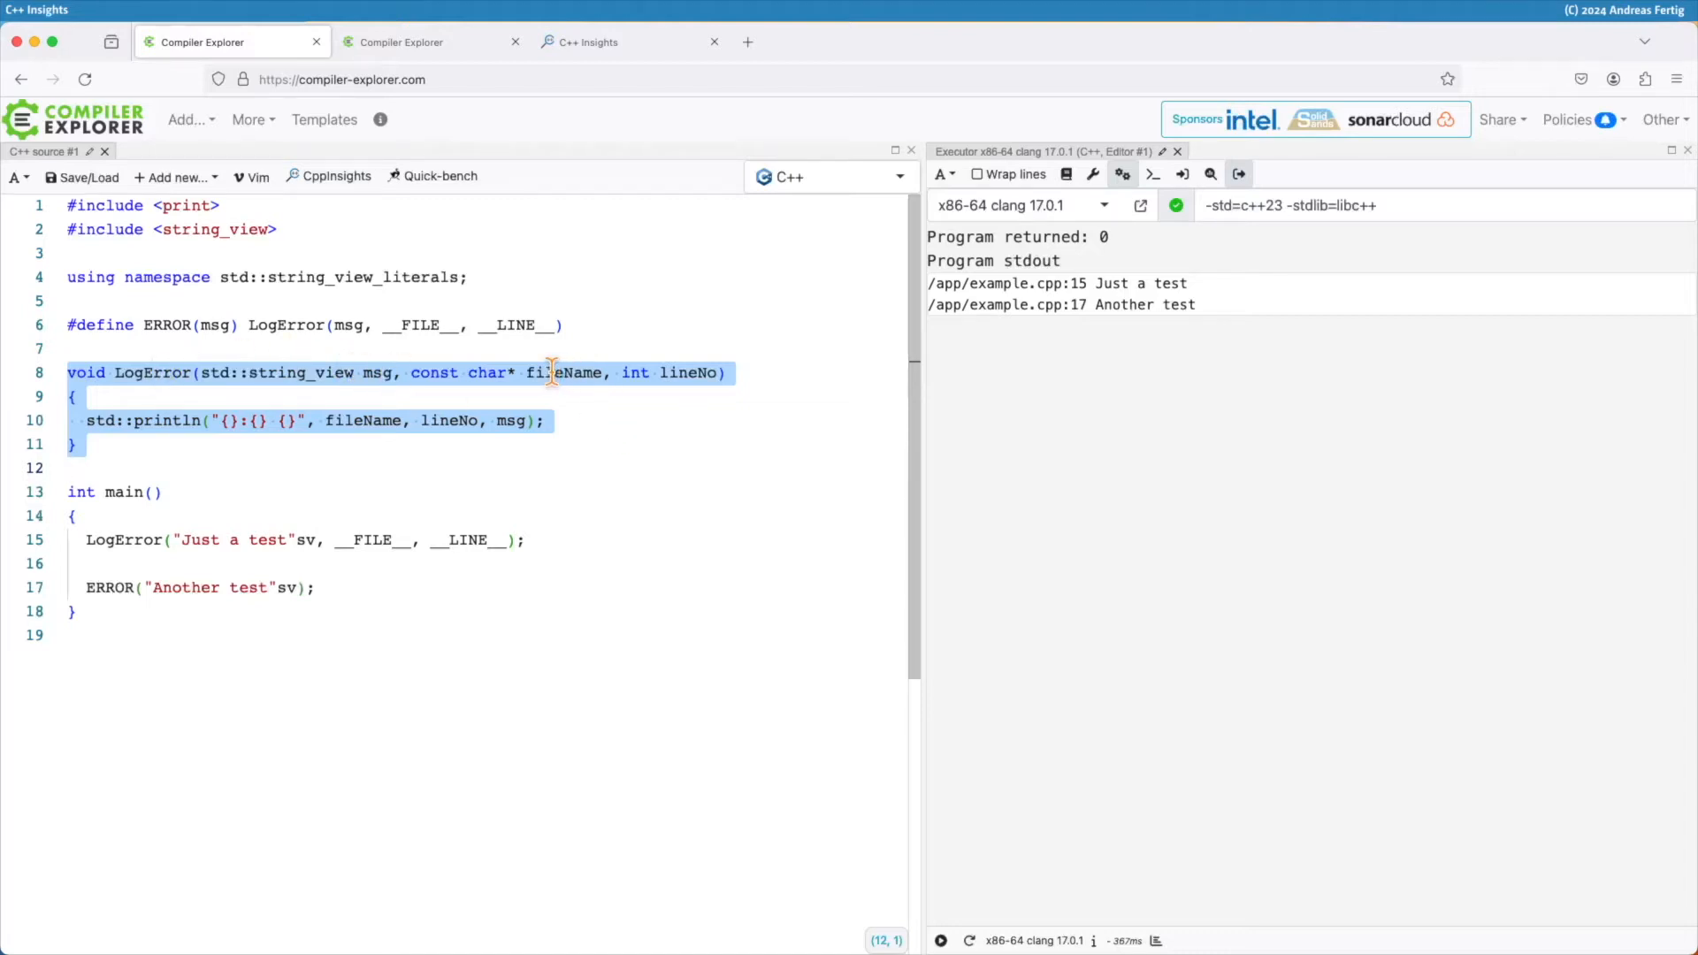
{"action": "mouse_move", "coordinate": [691, 372]}
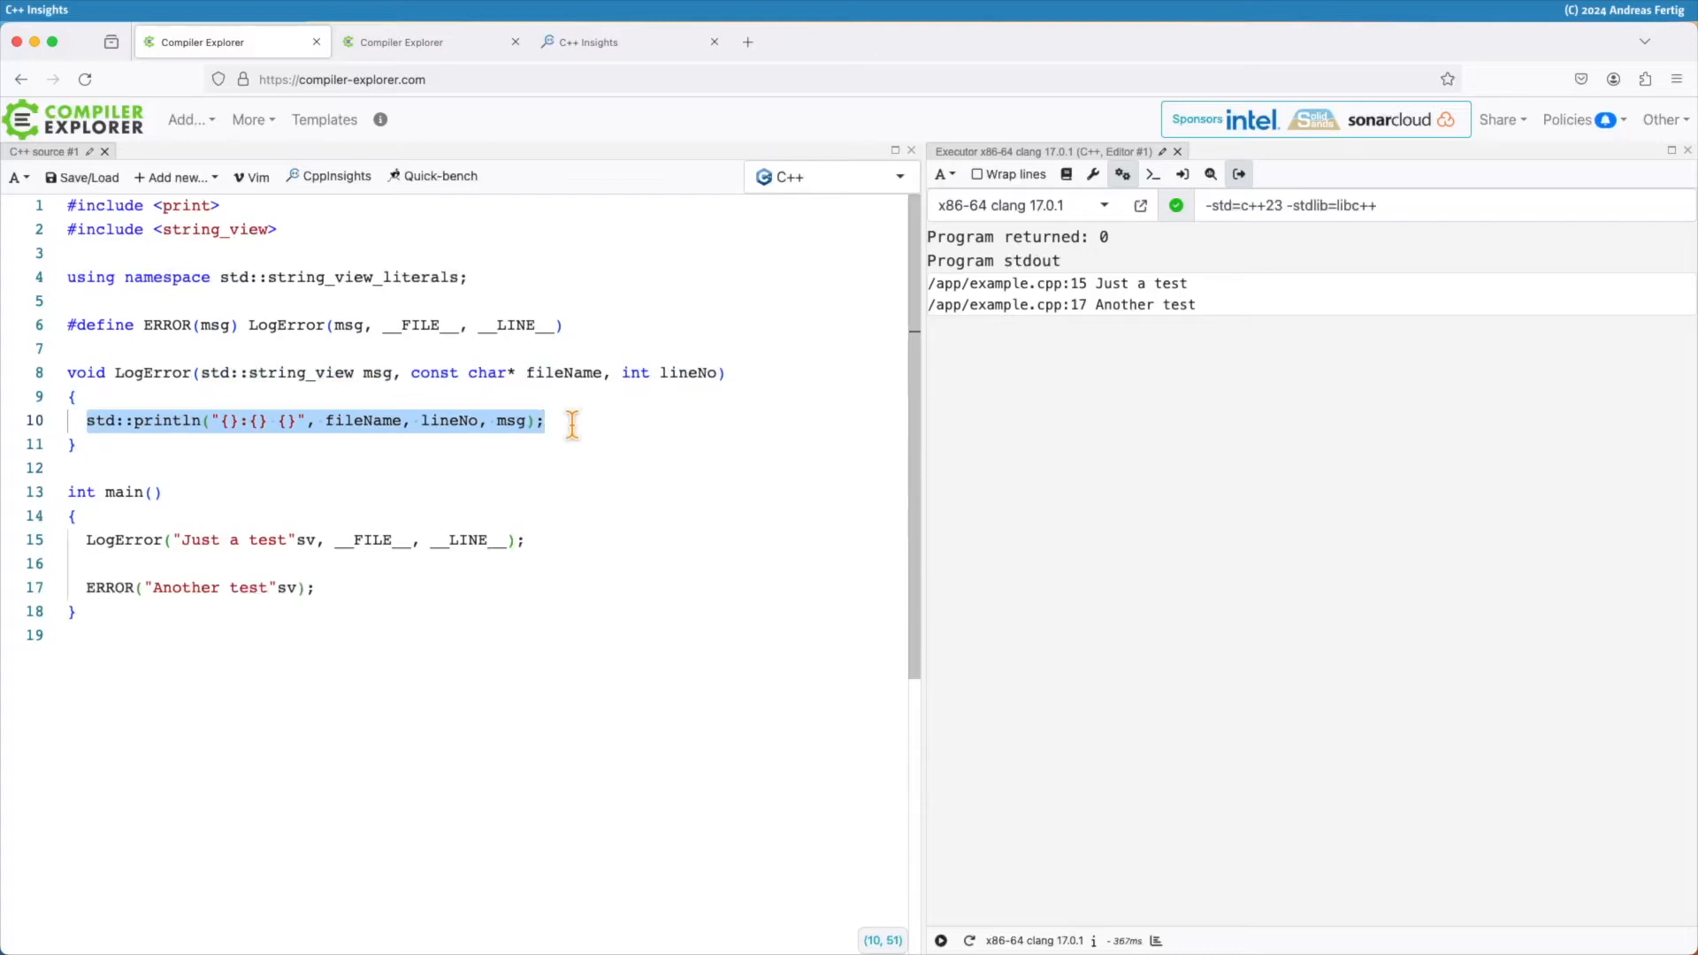
{"action": "mouse_move", "coordinate": [1045, 287]}
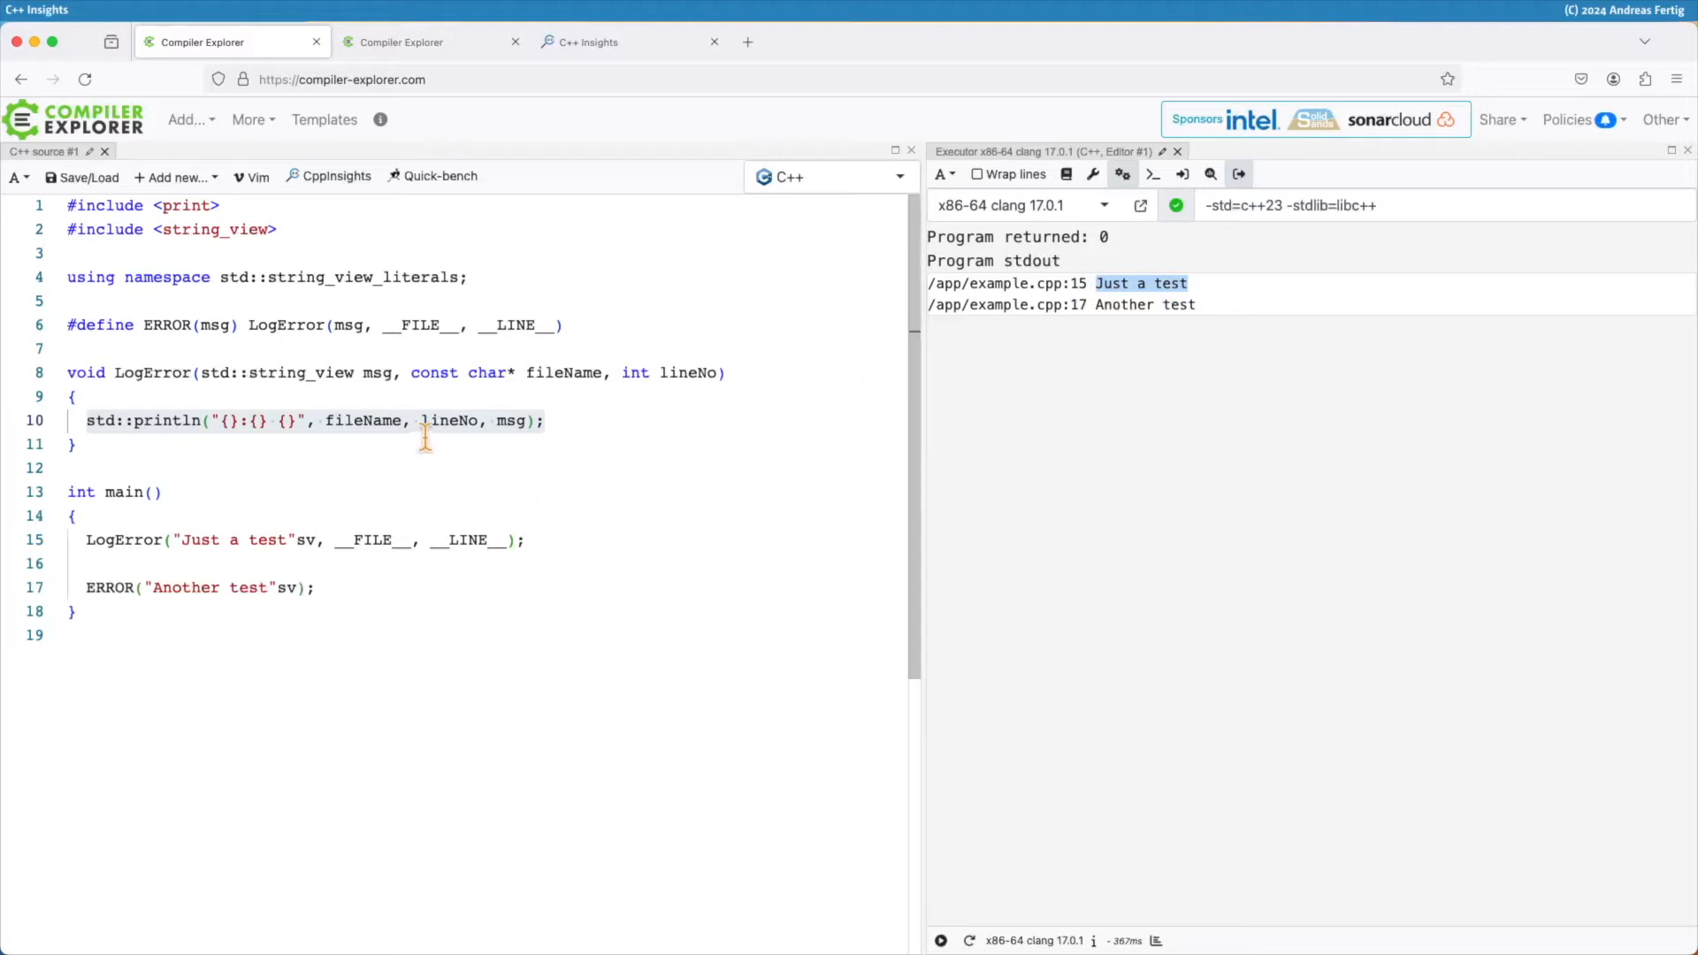
{"action": "mouse_move", "coordinate": [517, 420]}
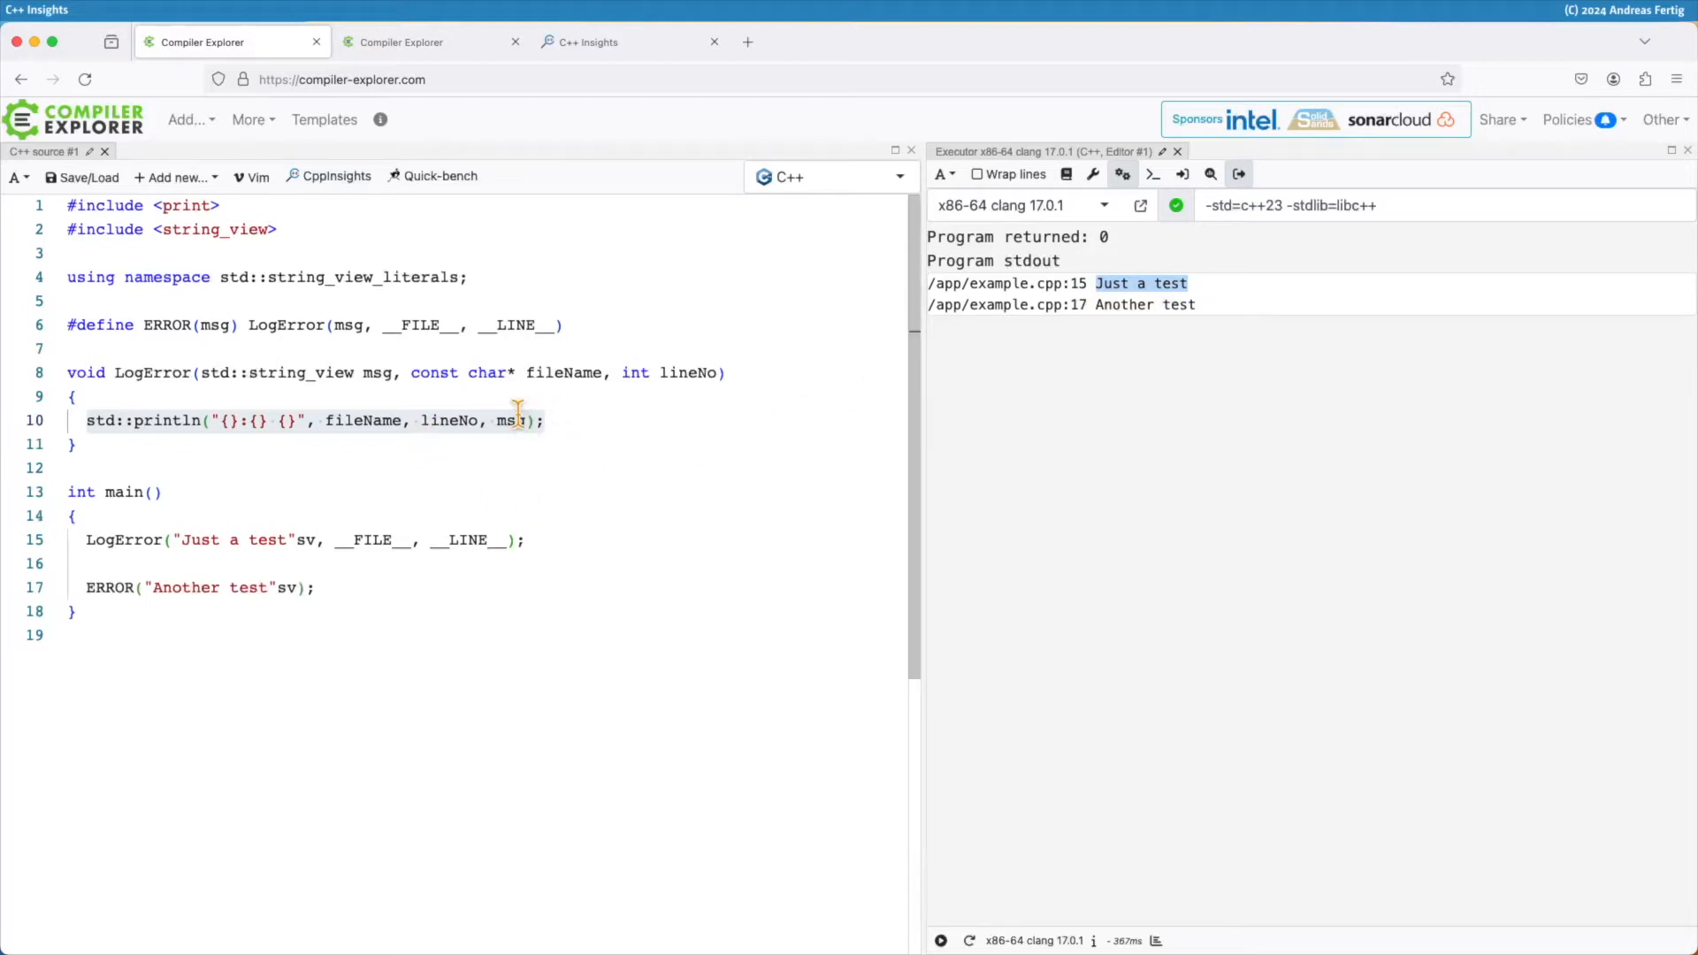
{"action": "mouse_move", "coordinate": [113, 512]}
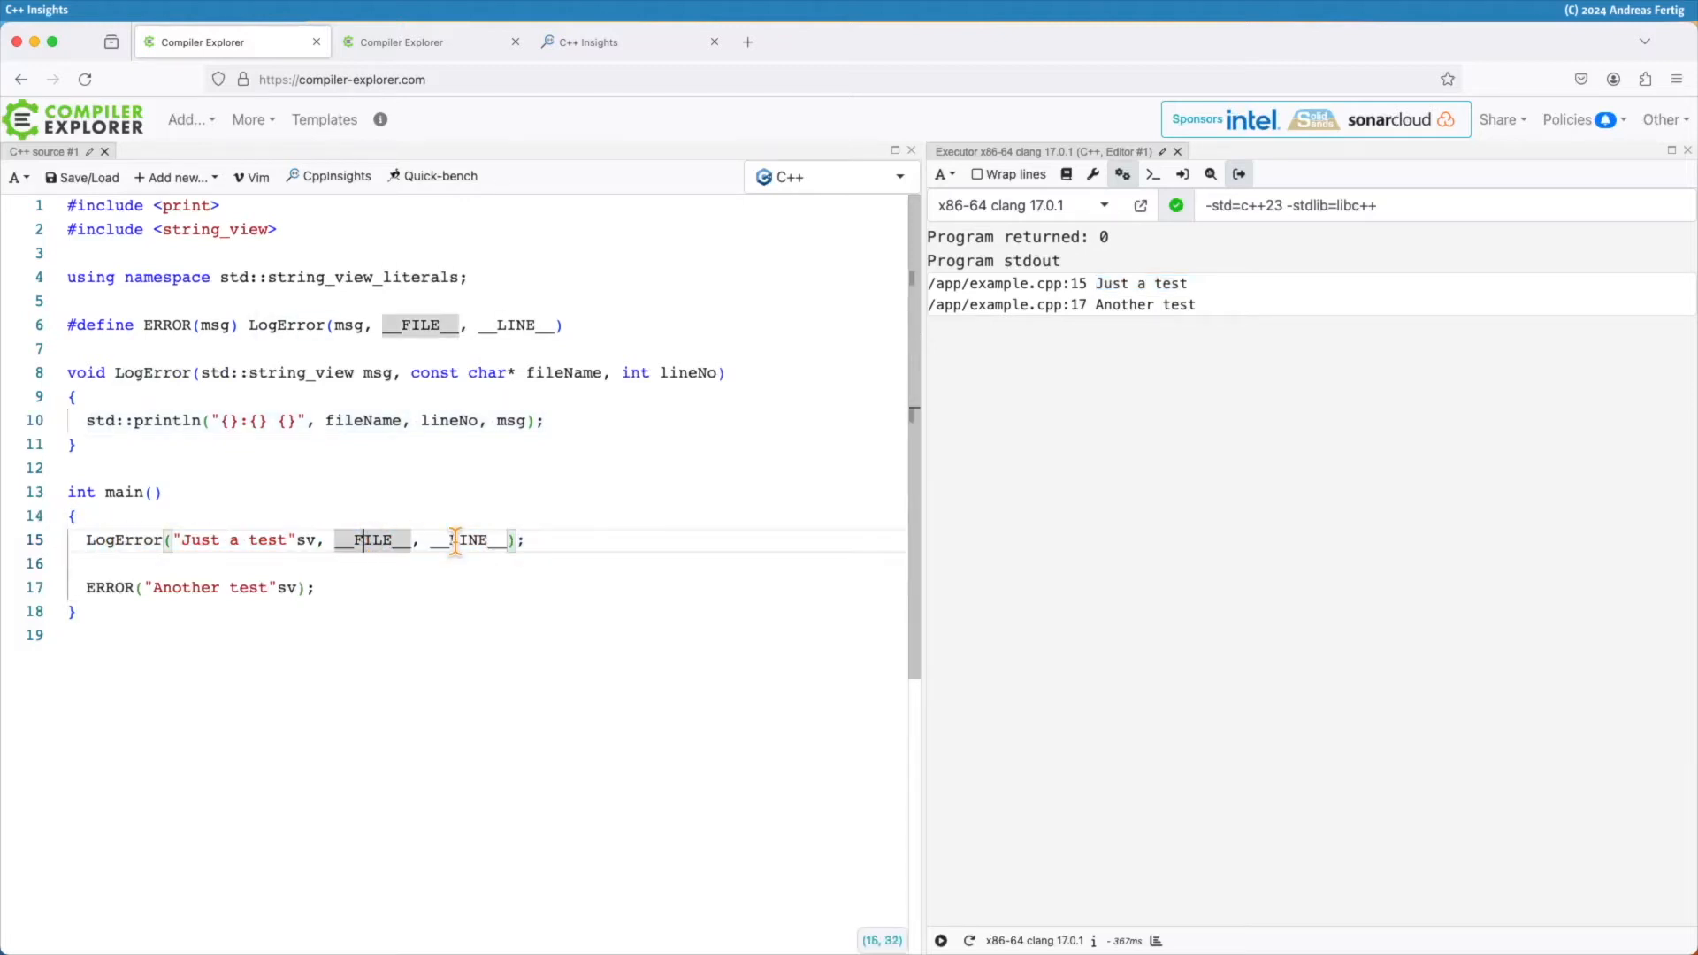
{"action": "mouse_move", "coordinate": [338, 568]}
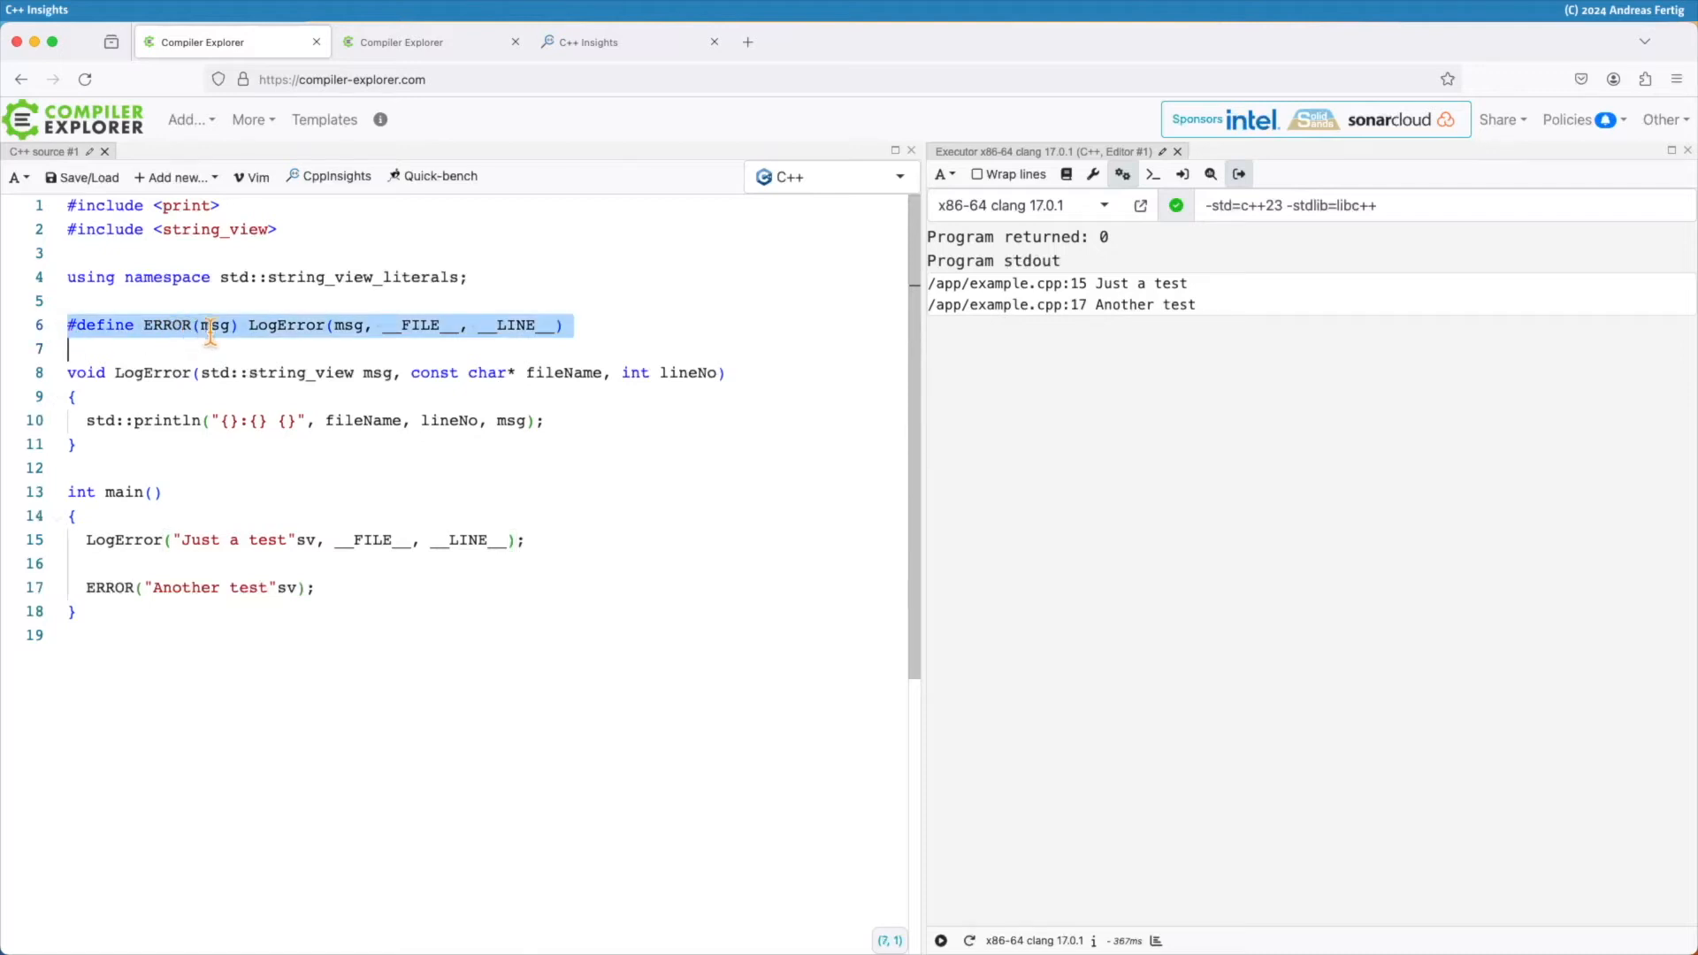
Highlight the LogError call in the macro and LogError's std::source_location parameter.
{"action": "left_click", "coordinate": [267, 324]}
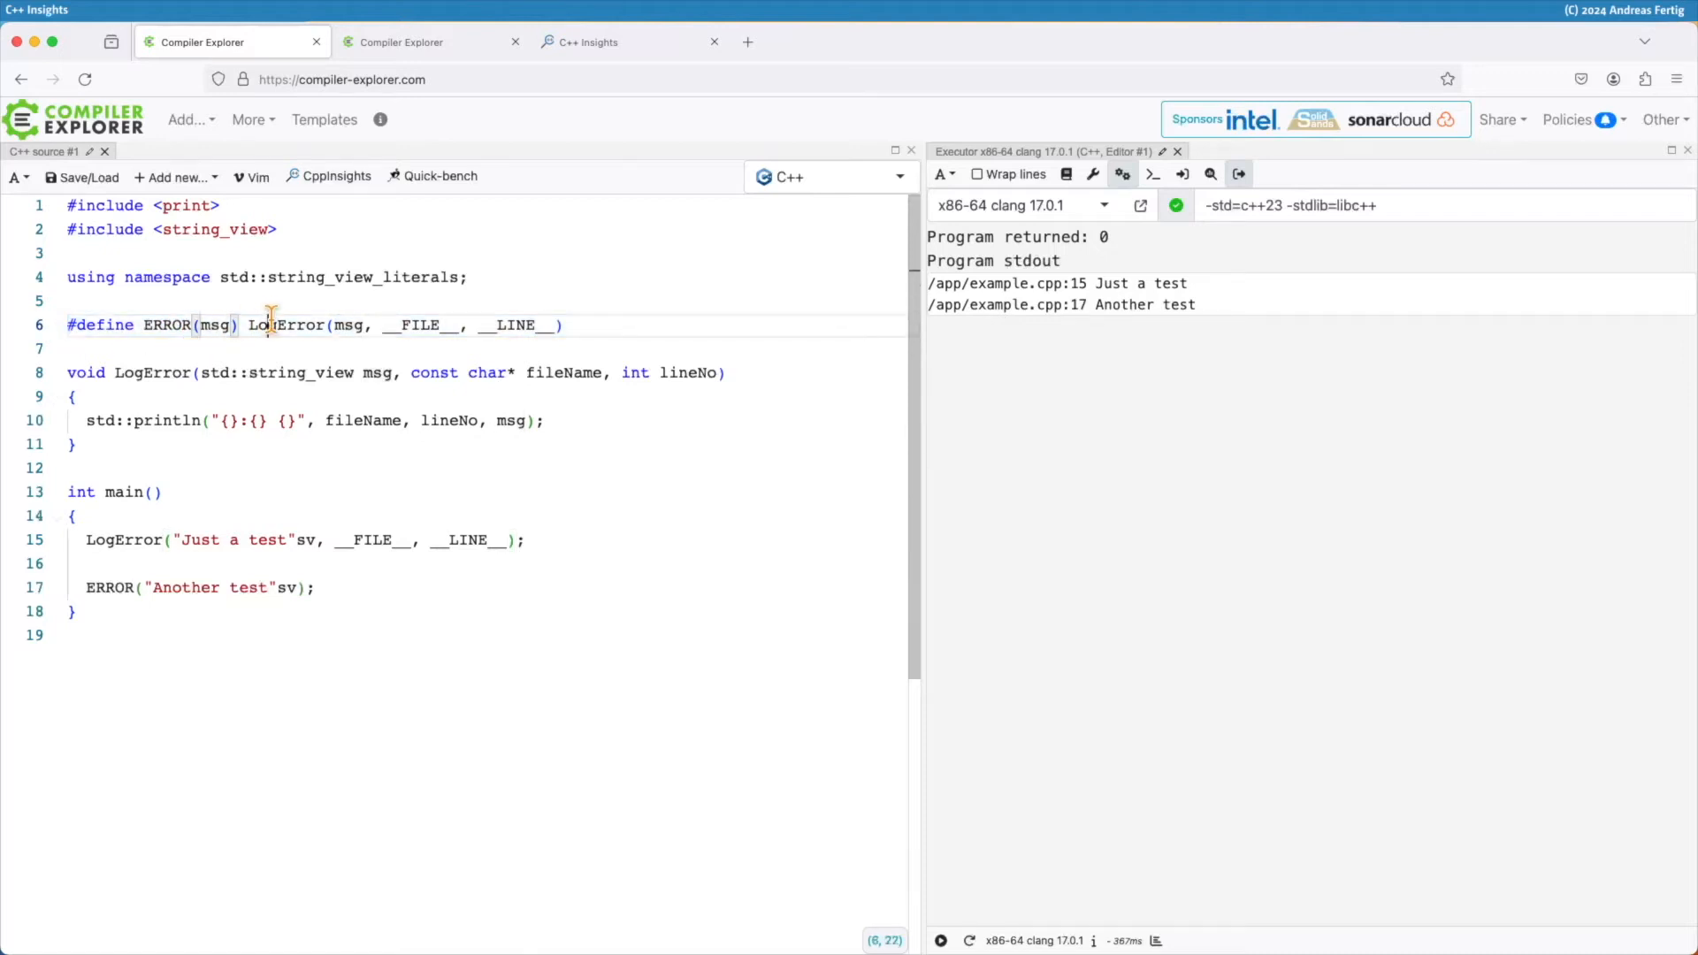
{"action": "double_click", "coordinate": [346, 325]}
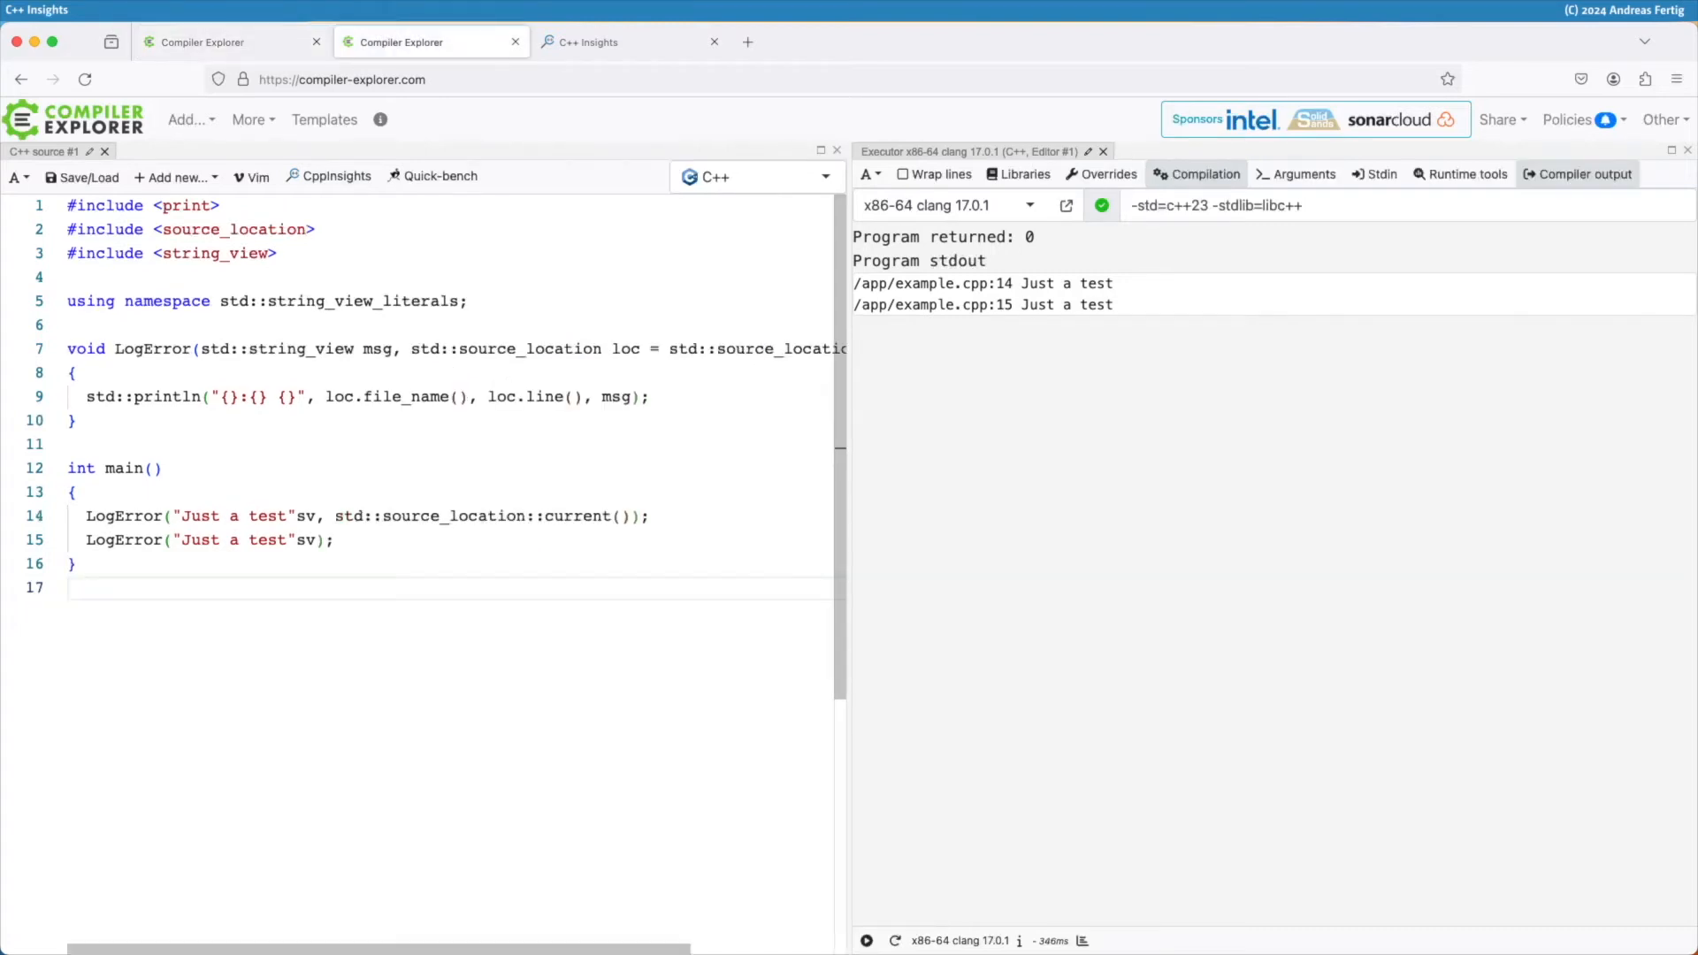
{"action": "mouse_move", "coordinate": [604, 442]}
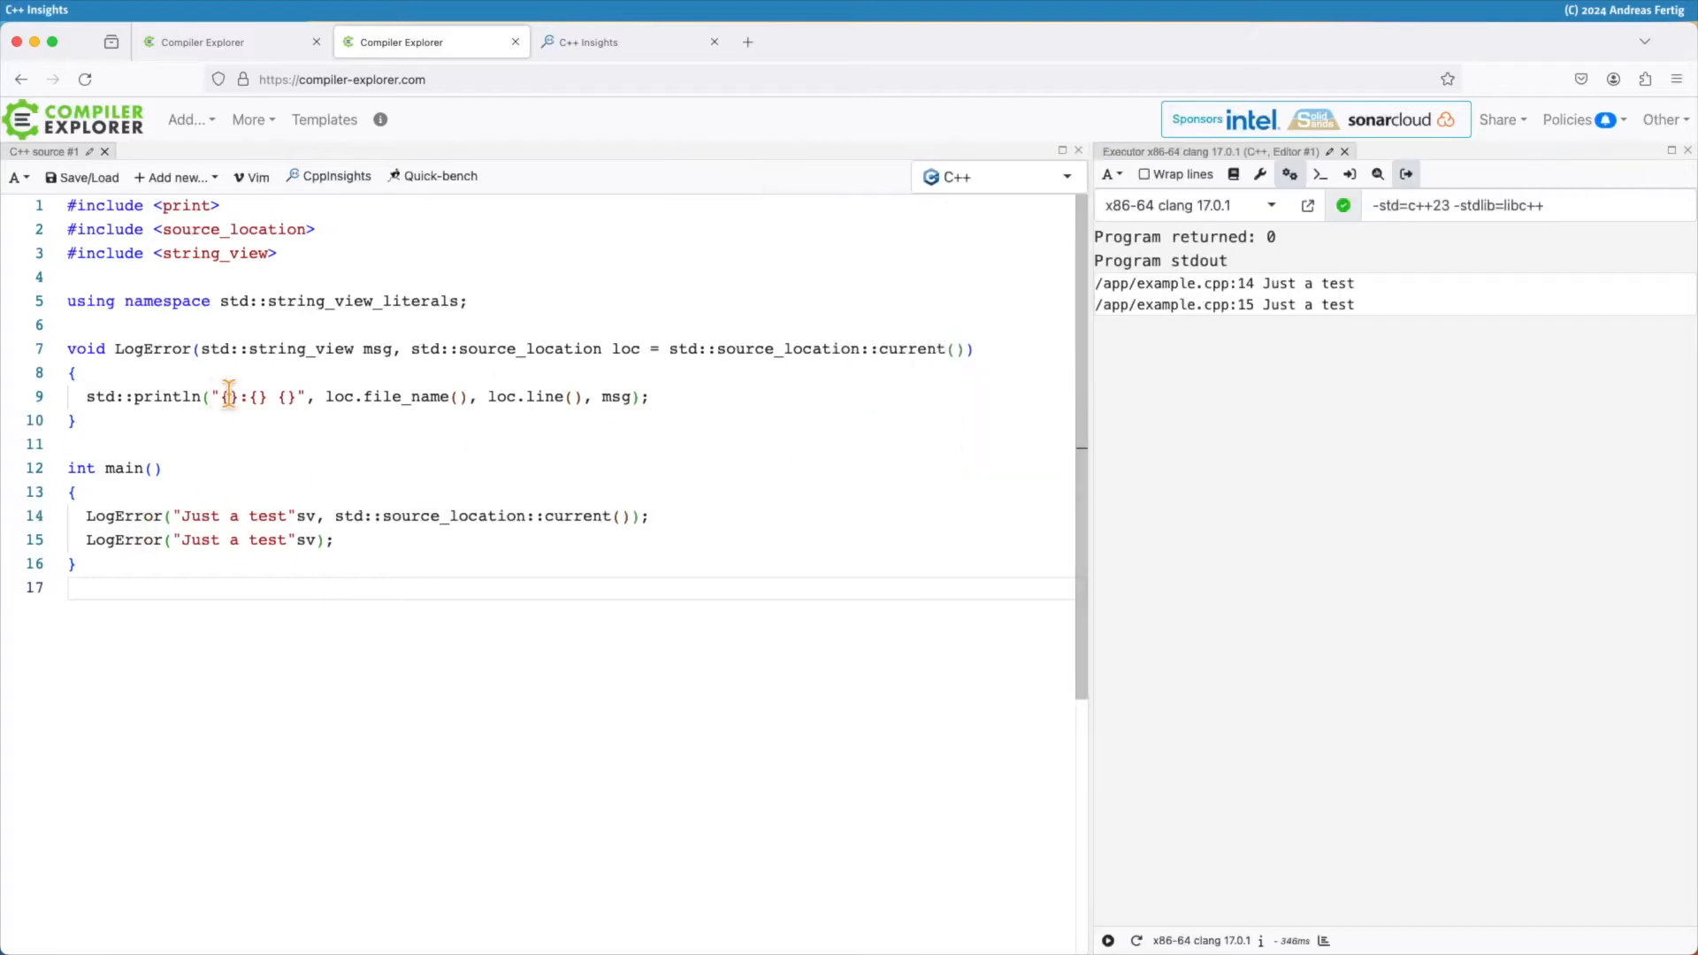
{"action": "double_click", "coordinate": [151, 348]}
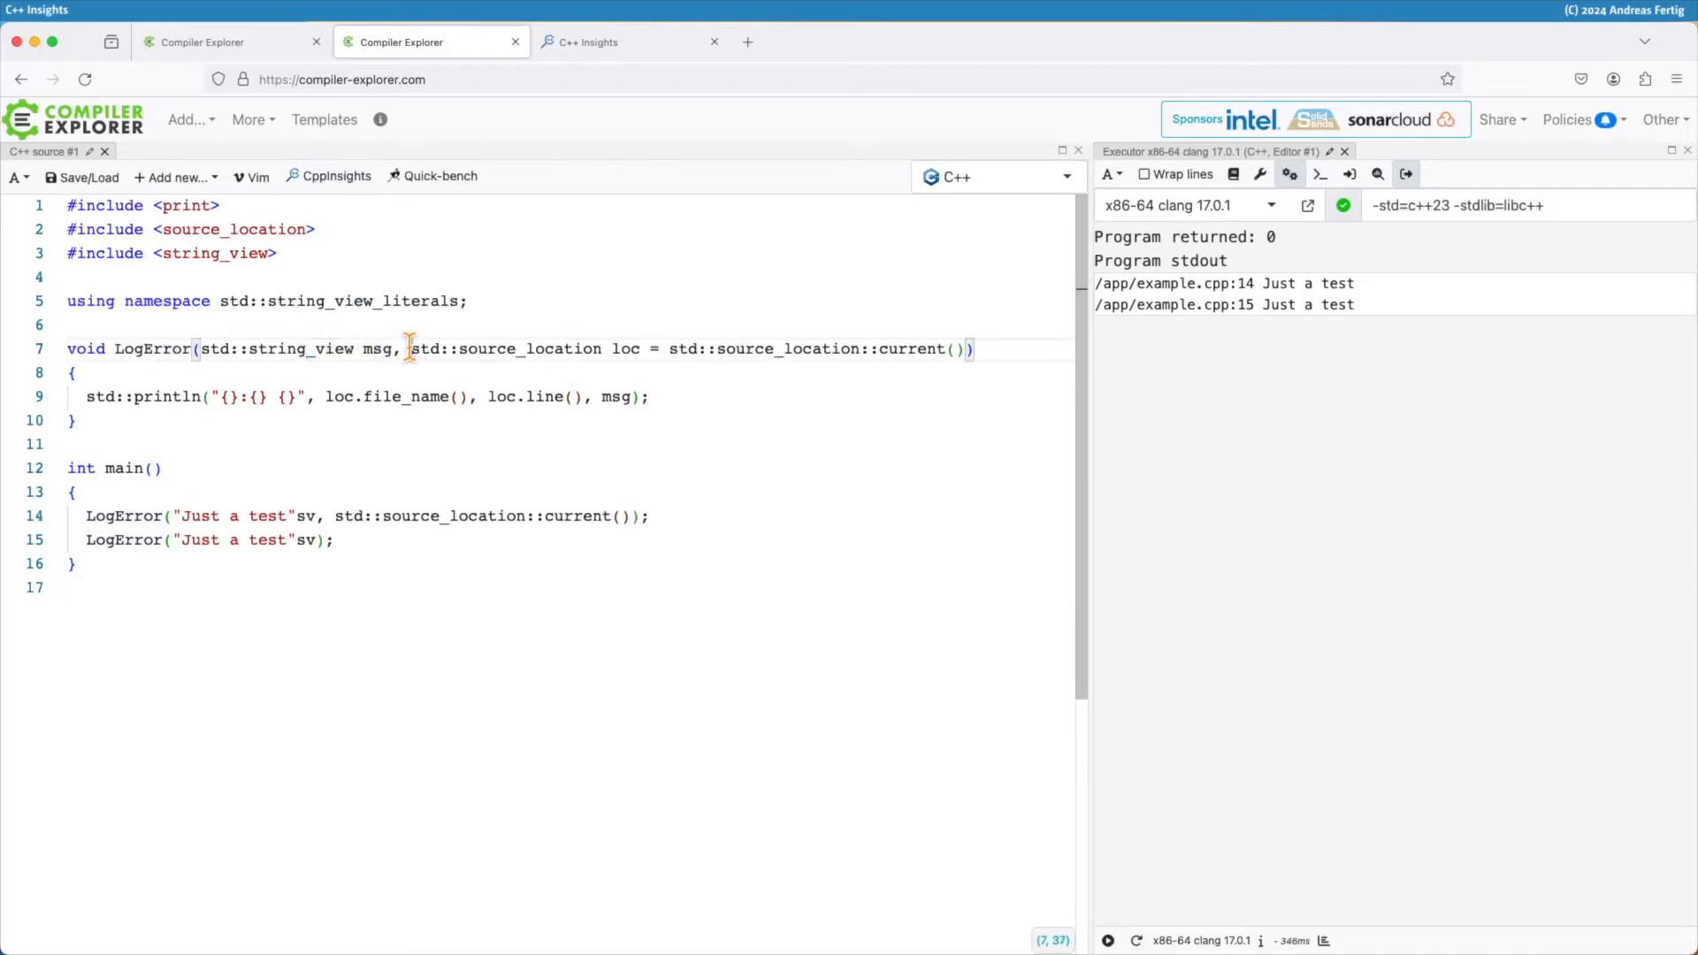
{"action": "double_click", "coordinate": [510, 348]}
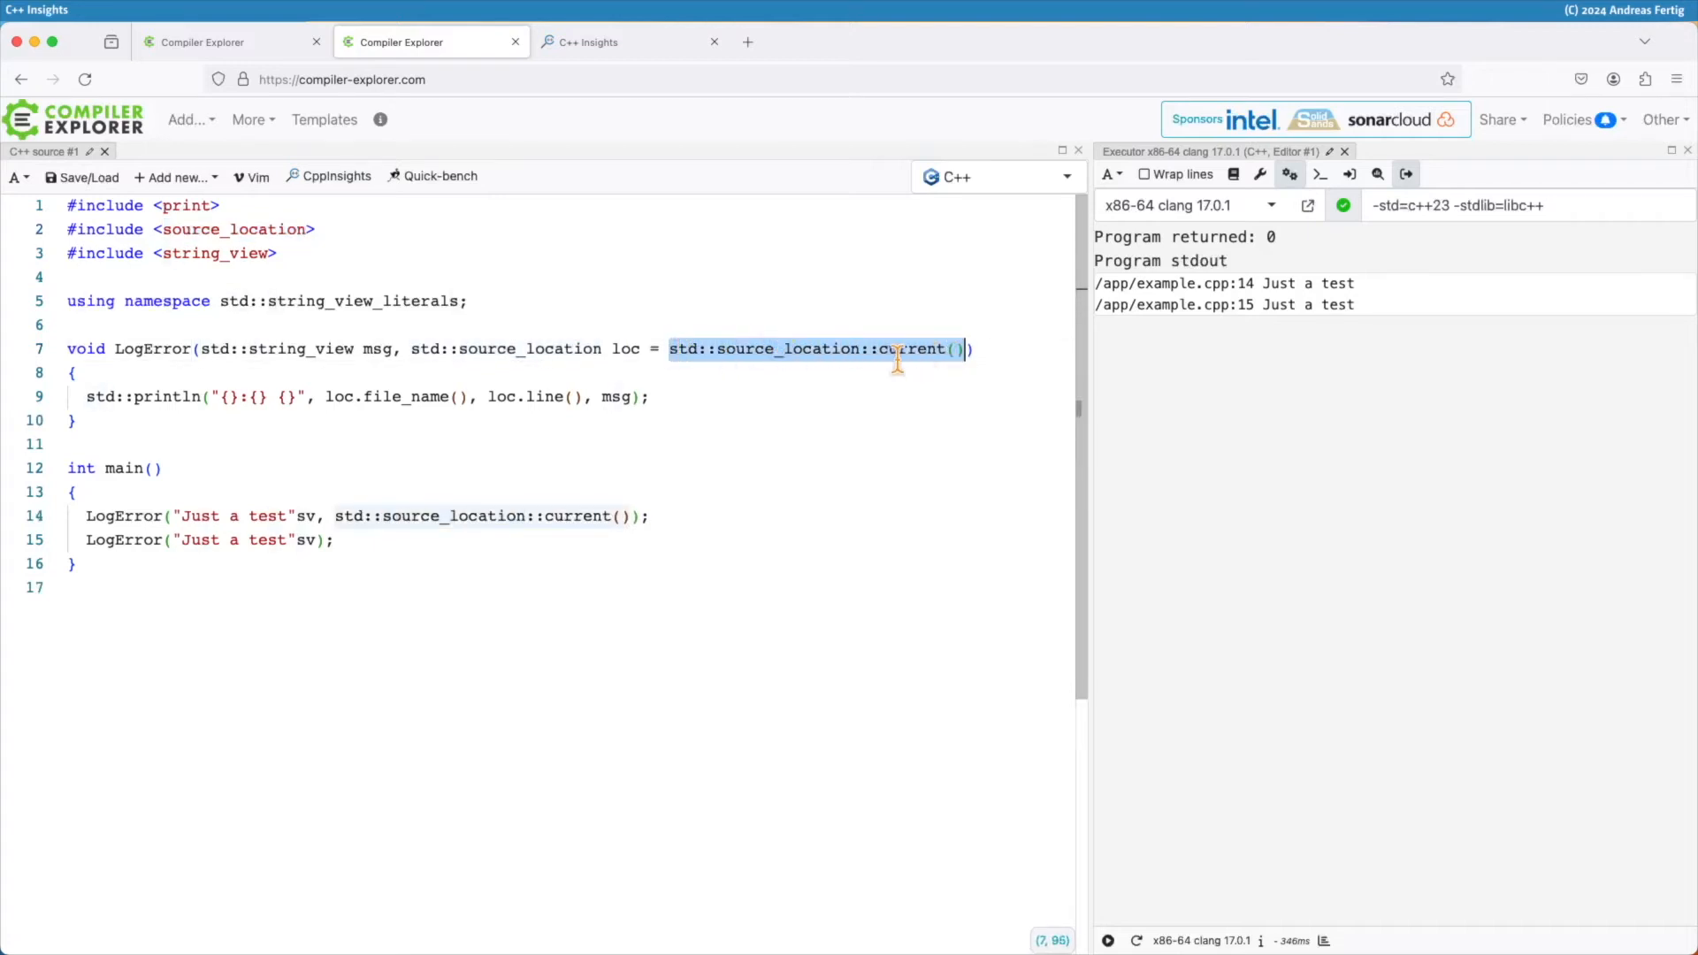
Highlight the file_name() and line() calls in the logging line.
{"action": "left_click", "coordinate": [910, 348]}
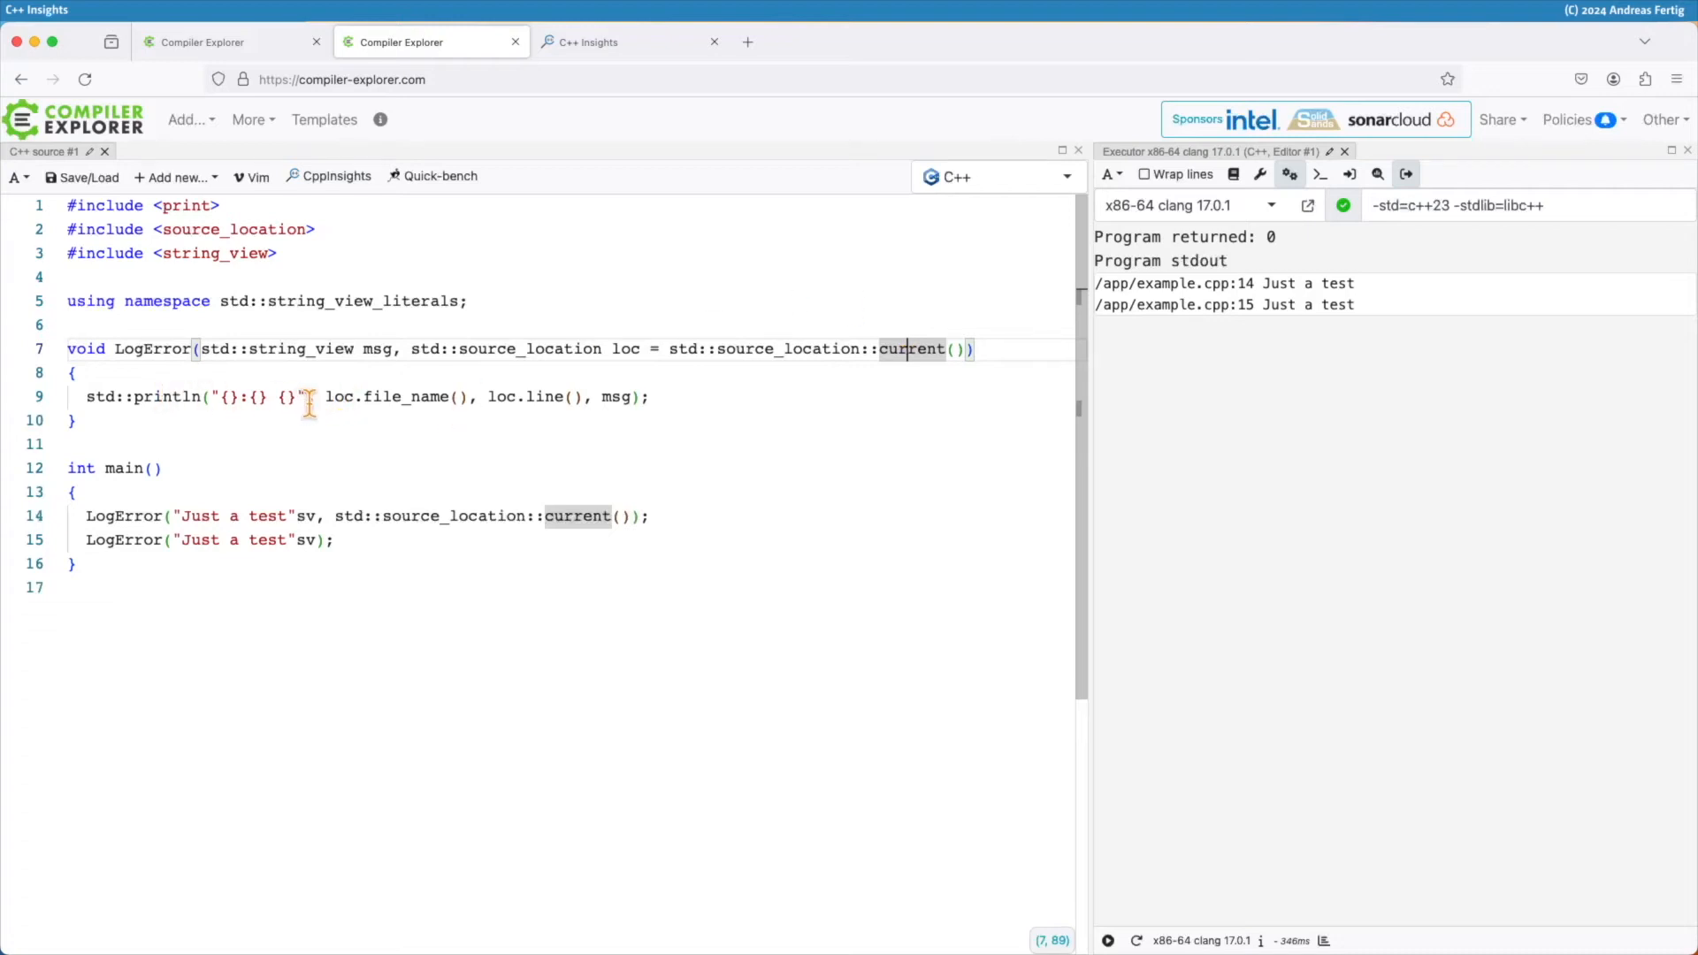
{"action": "double_click", "coordinate": [403, 396]}
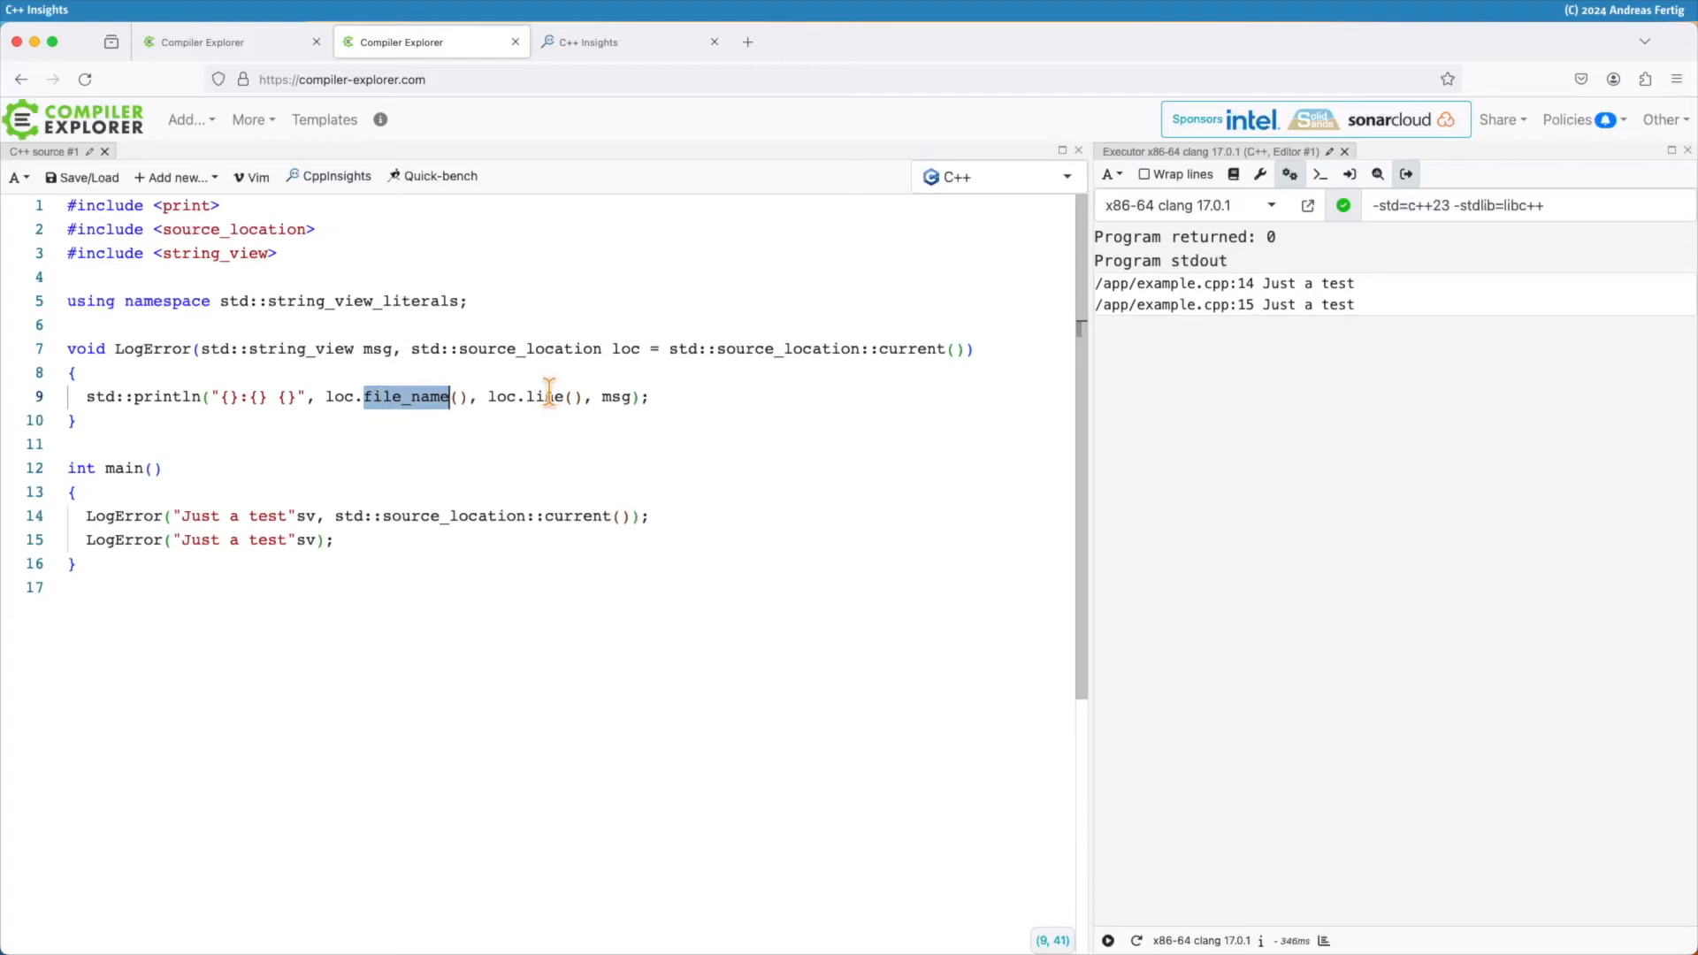
{"action": "double_click", "coordinate": [544, 395]}
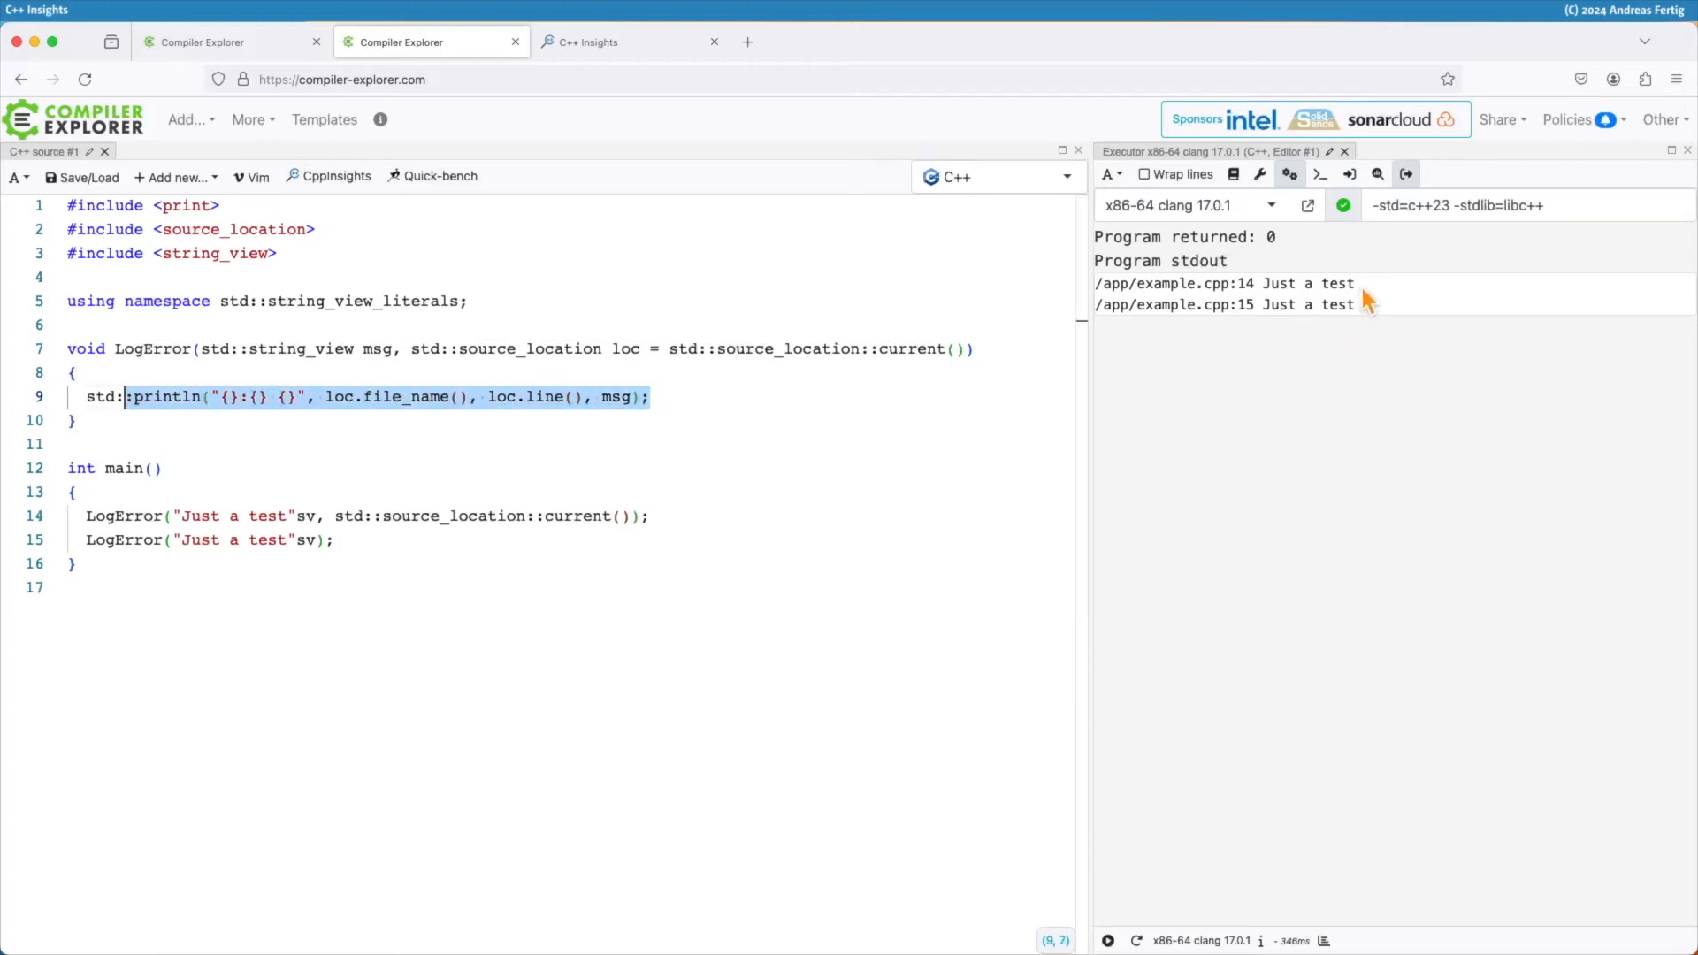
{"action": "left_click", "coordinate": [1224, 283]}
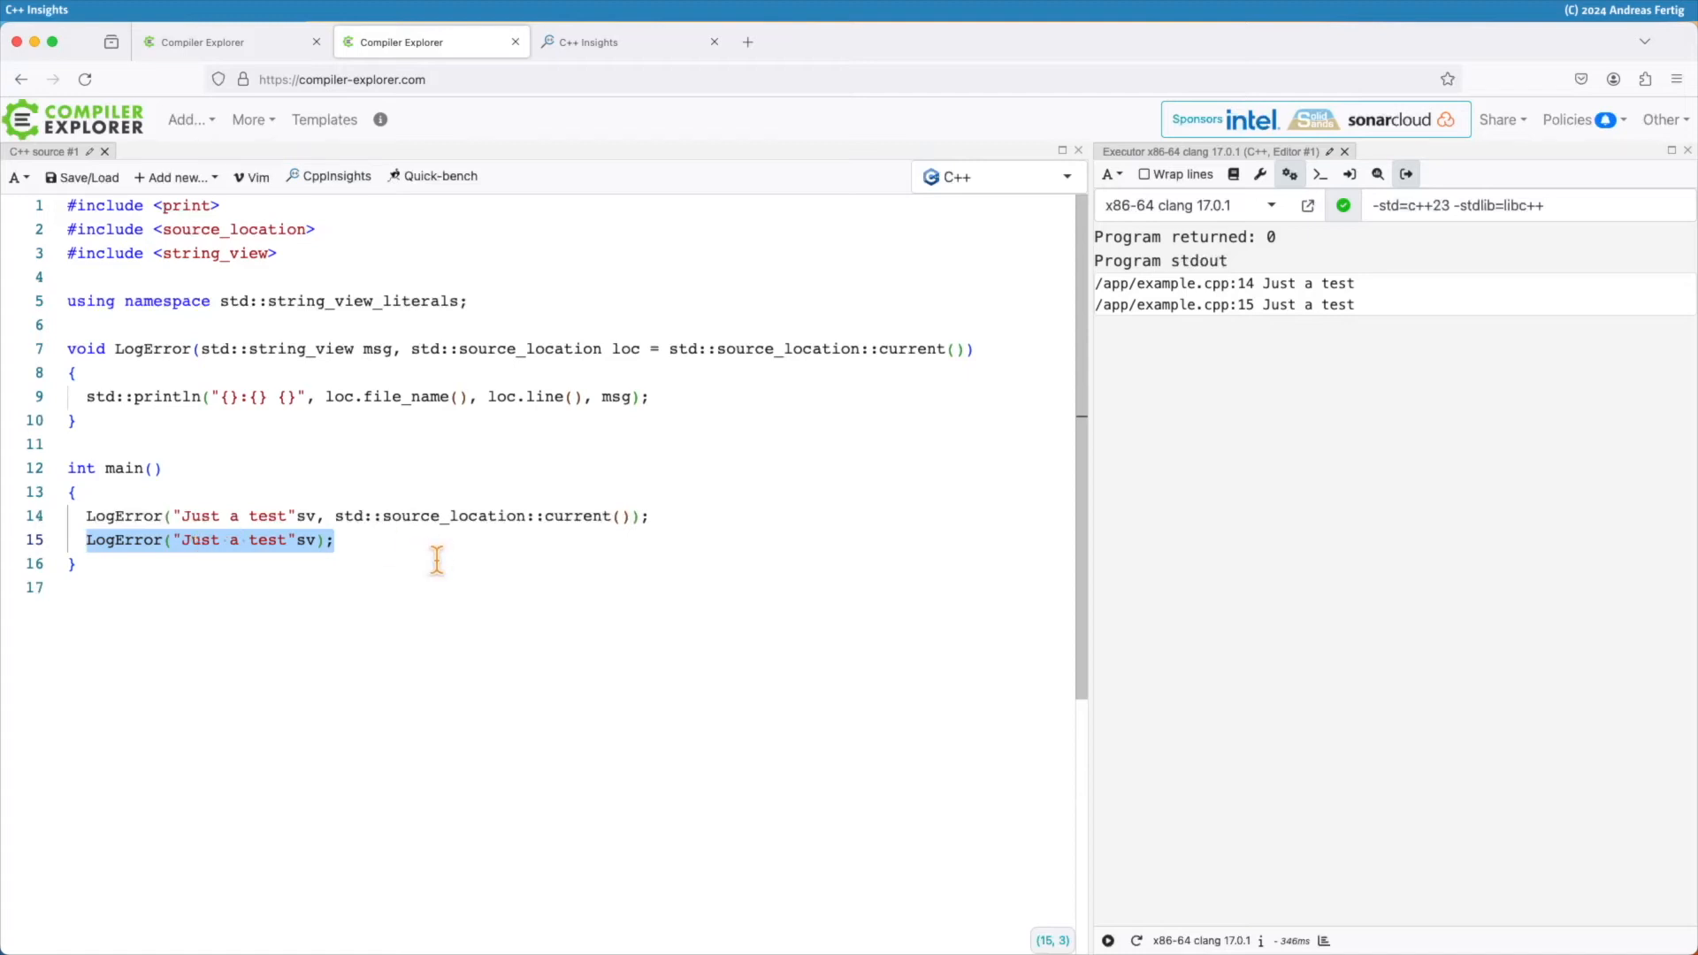
{"action": "mouse_move", "coordinate": [1389, 306]}
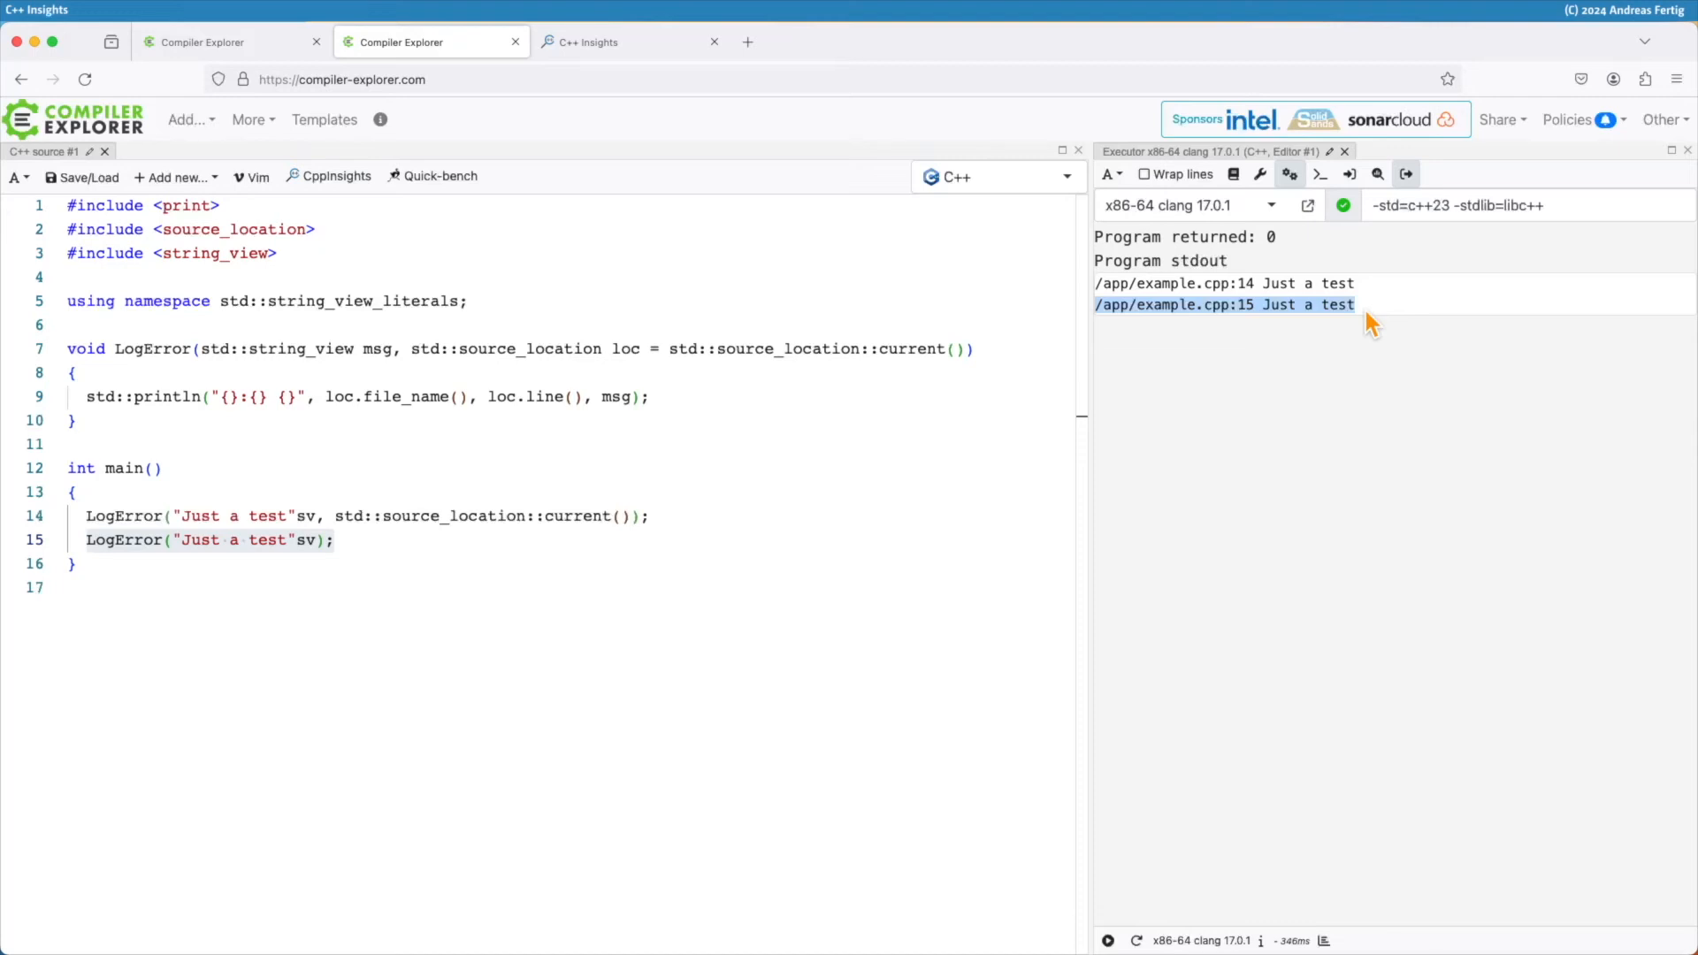
{"action": "double_click", "coordinate": [577, 516]}
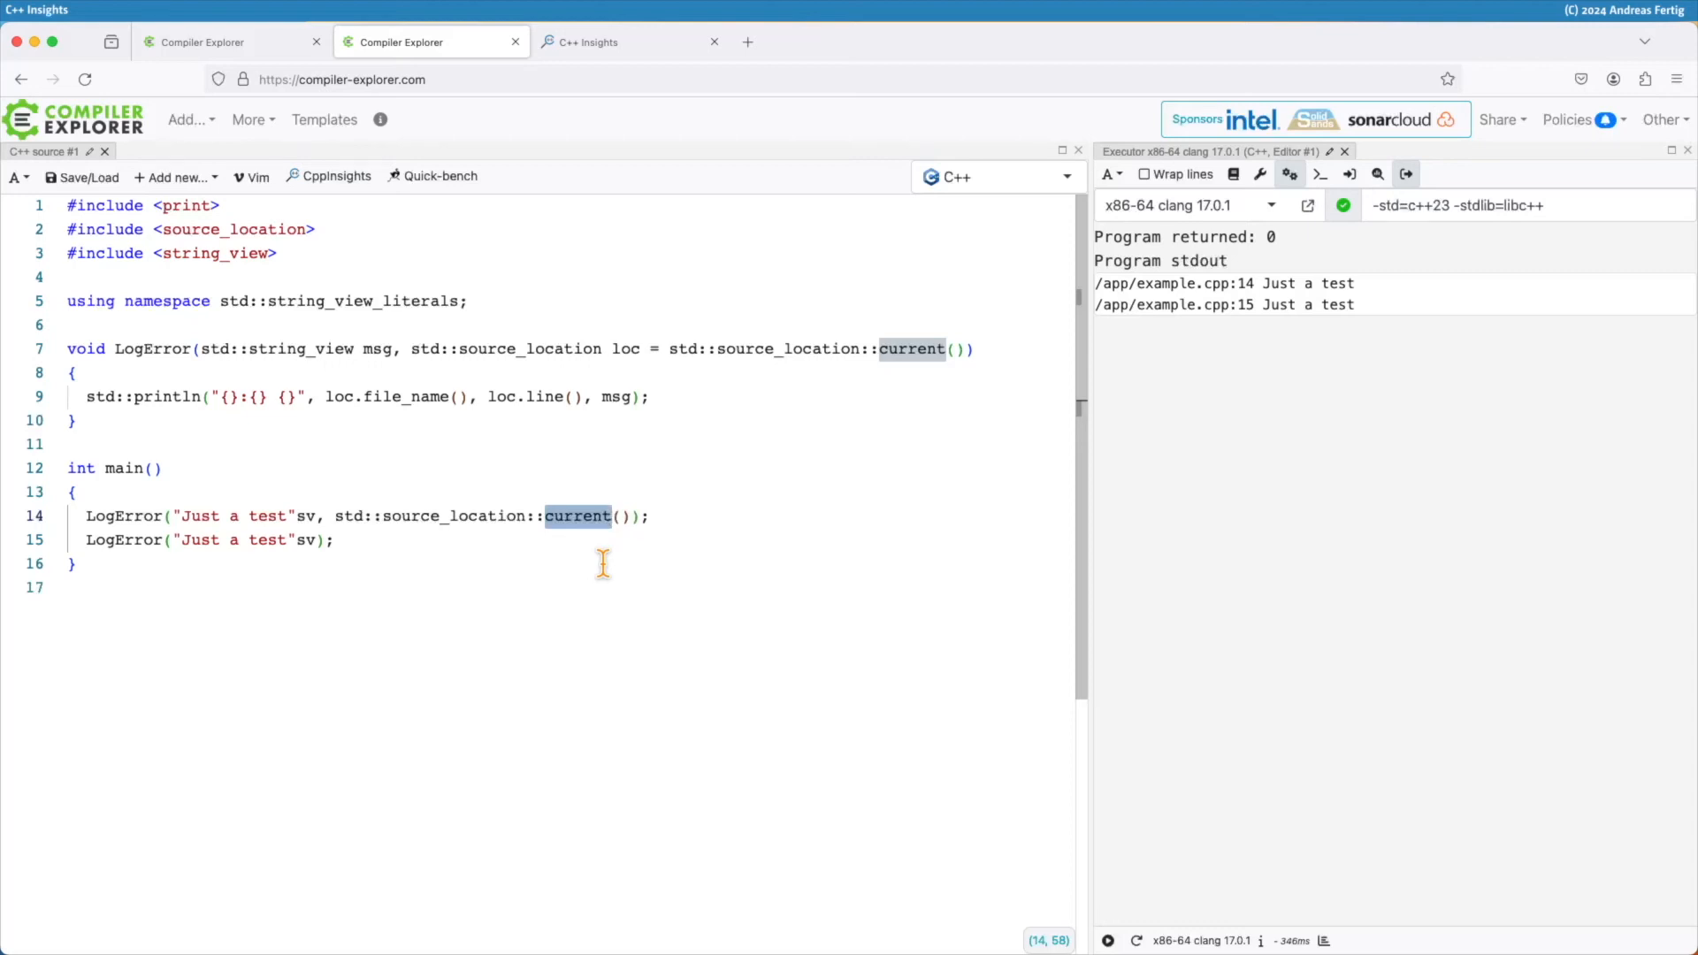
{"action": "left_click", "coordinate": [630, 41]}
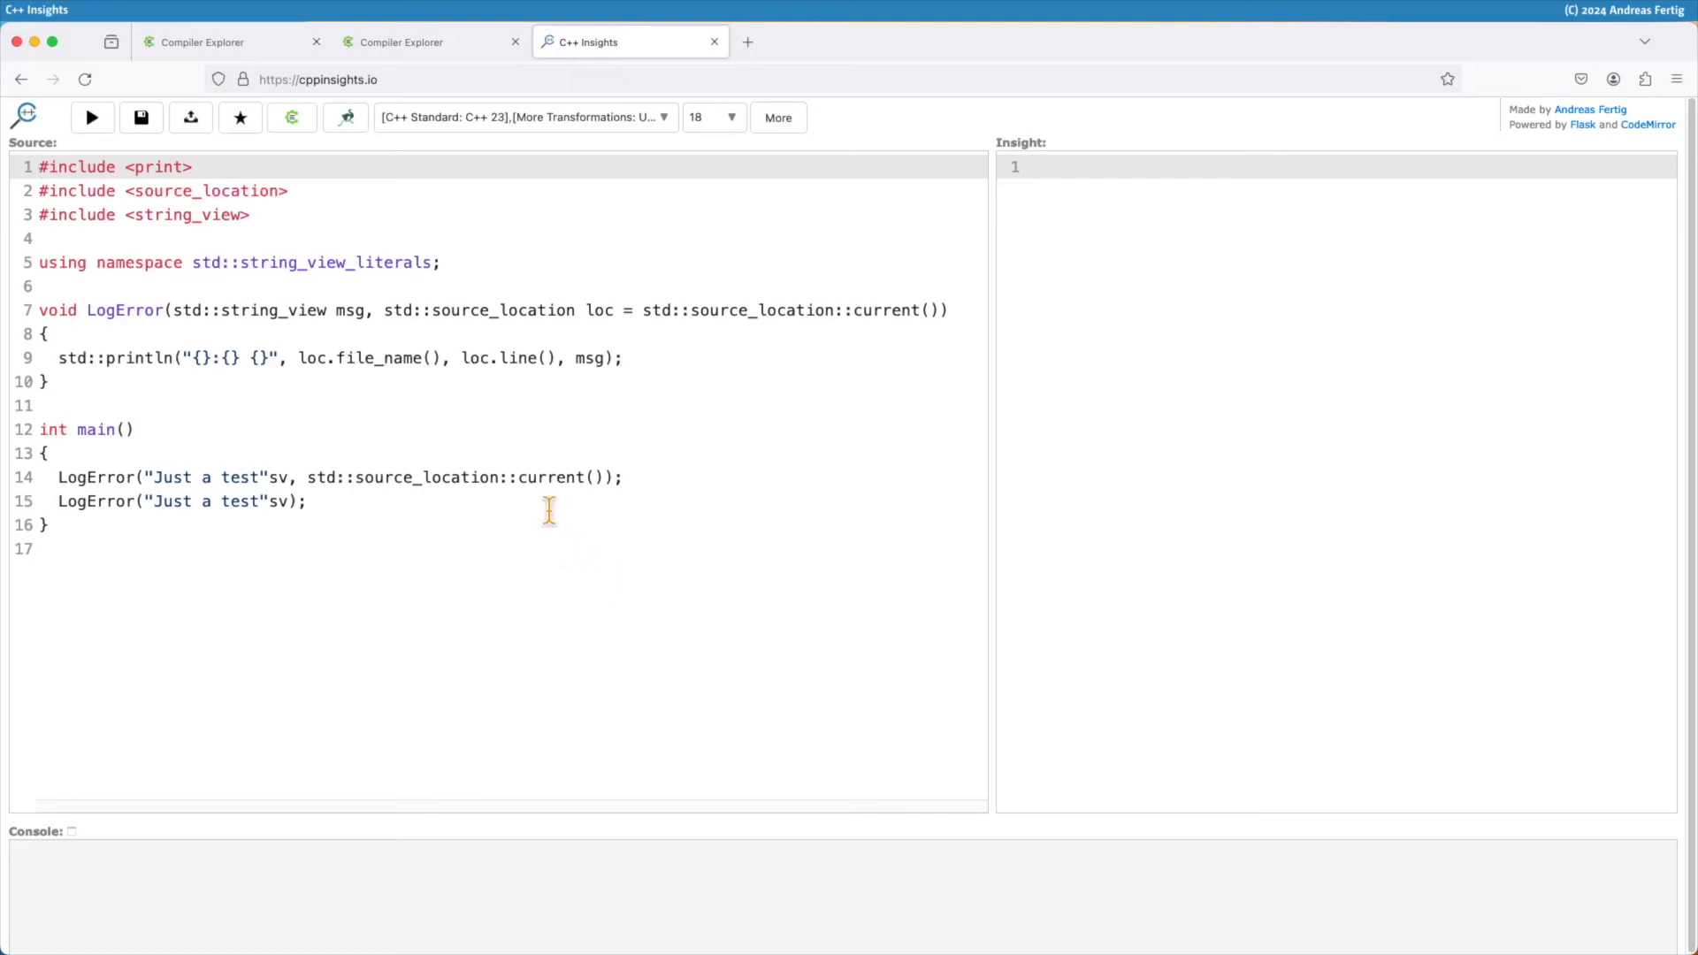
Highlight current() in the first LogError call and run the C++ Insights transformation.
{"action": "double_click", "coordinate": [559, 476]}
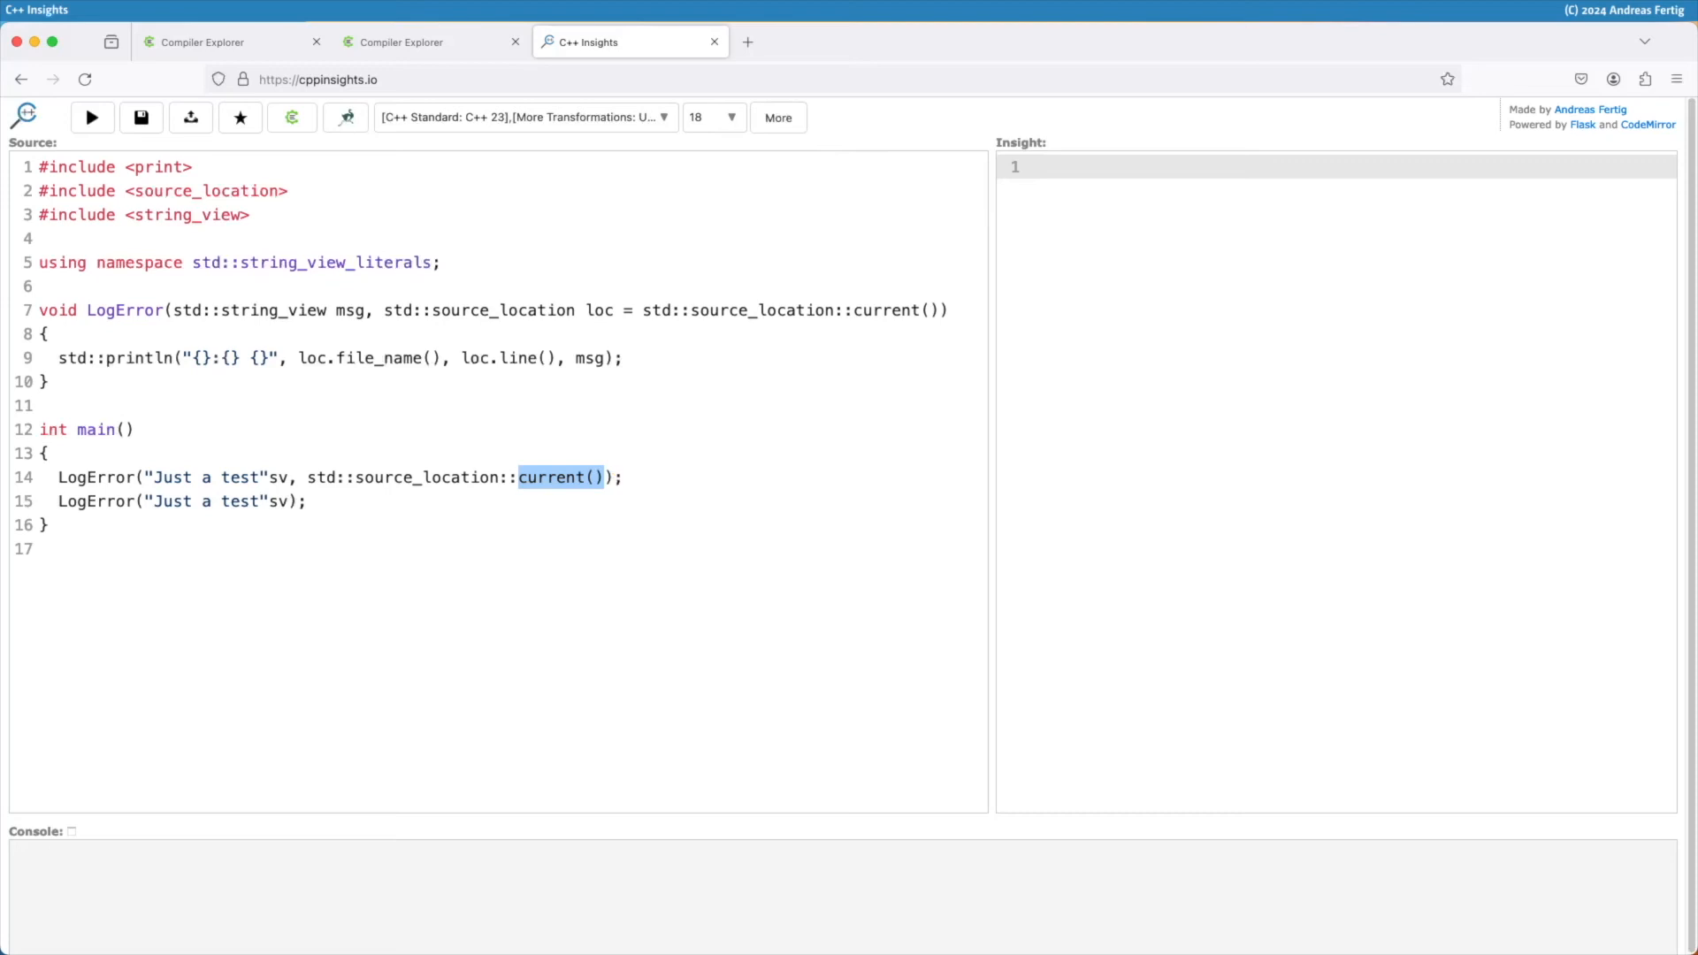
{"action": "left_click", "coordinate": [92, 117]}
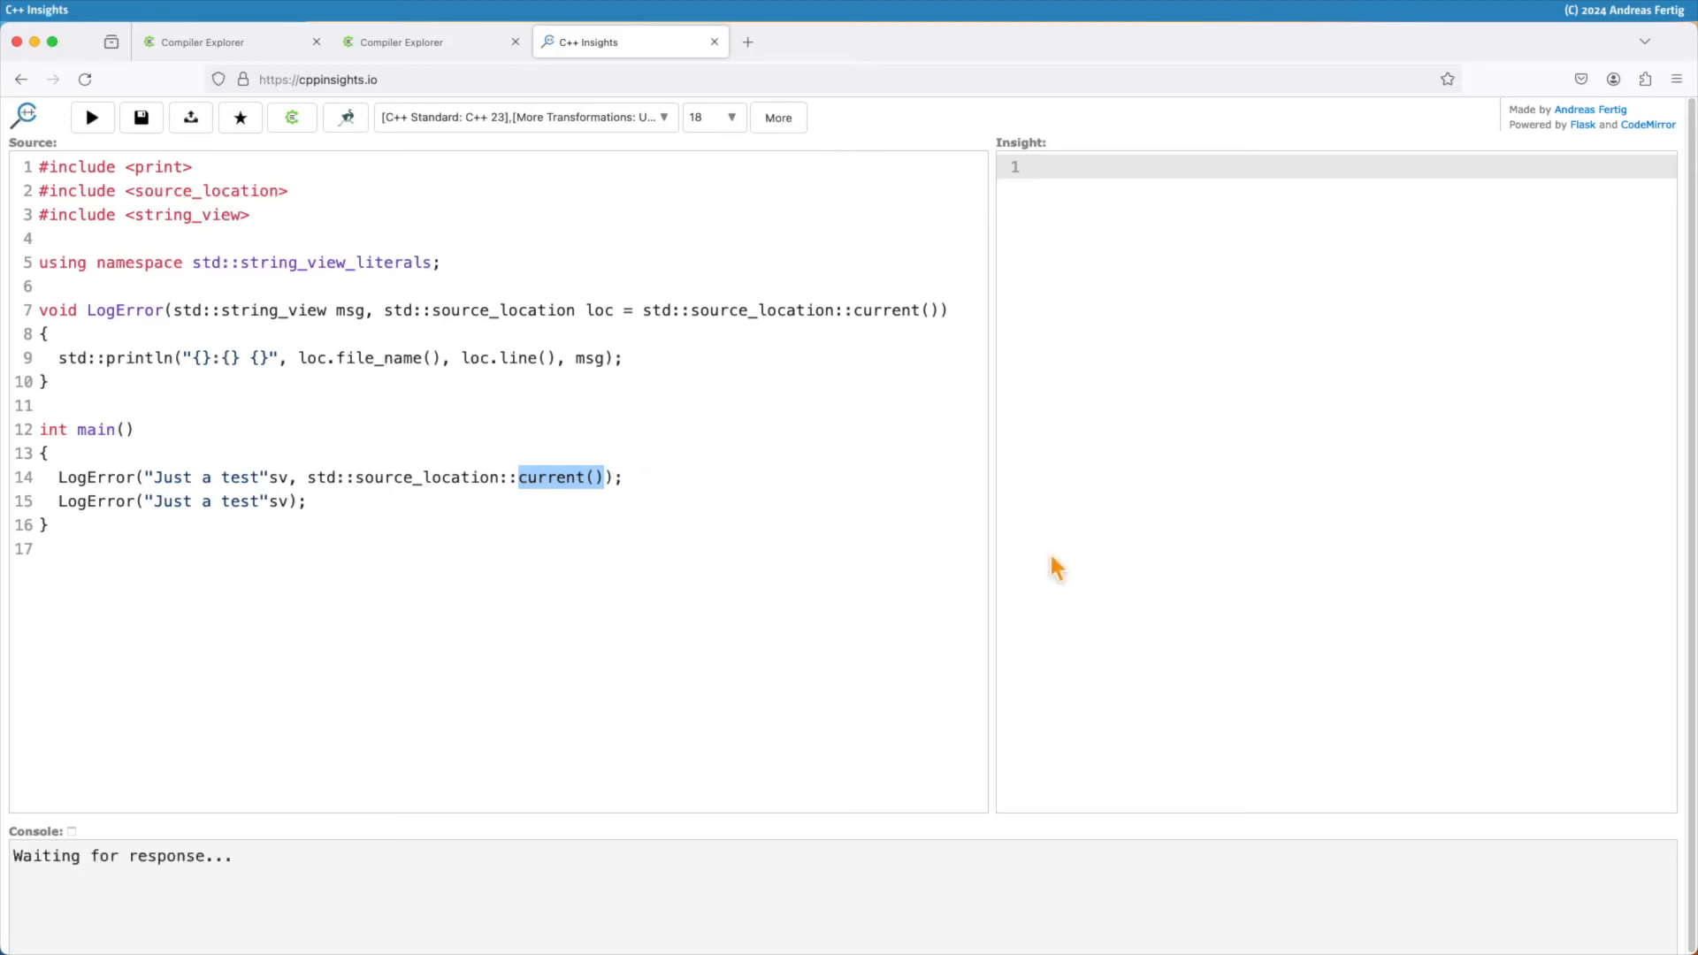
{"action": "left_click", "coordinate": [91, 117]}
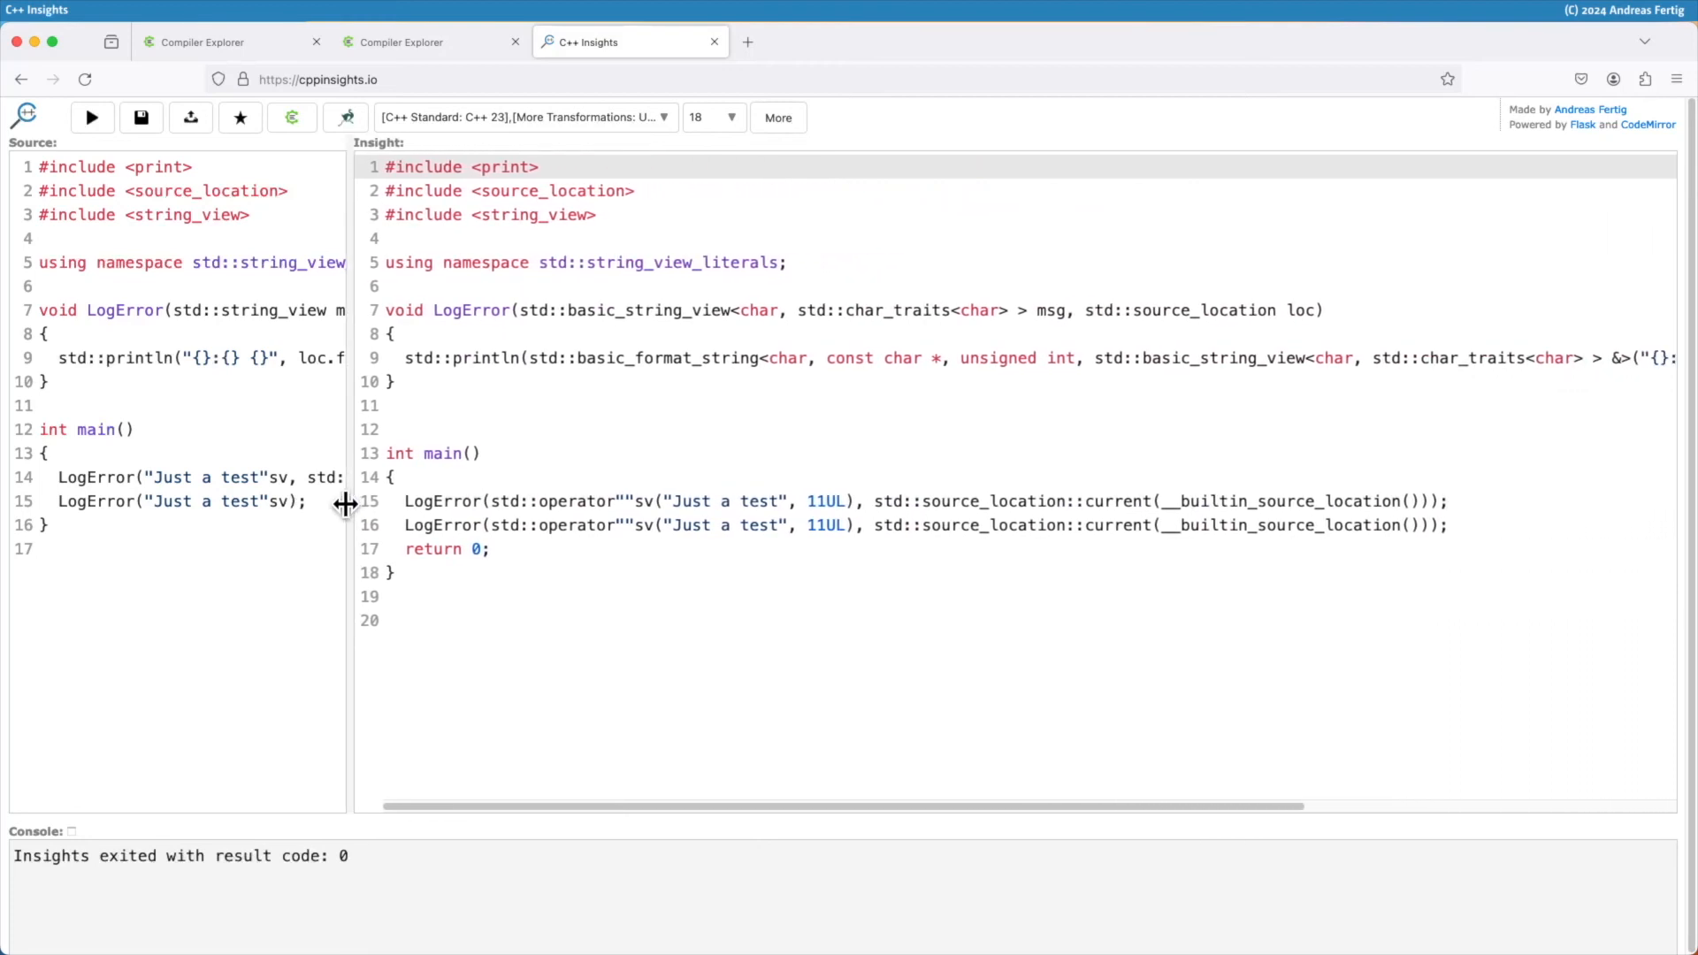
Highlight __builtin_source_location in the first transformed LogError call.
{"action": "double_click", "coordinate": [1120, 525]}
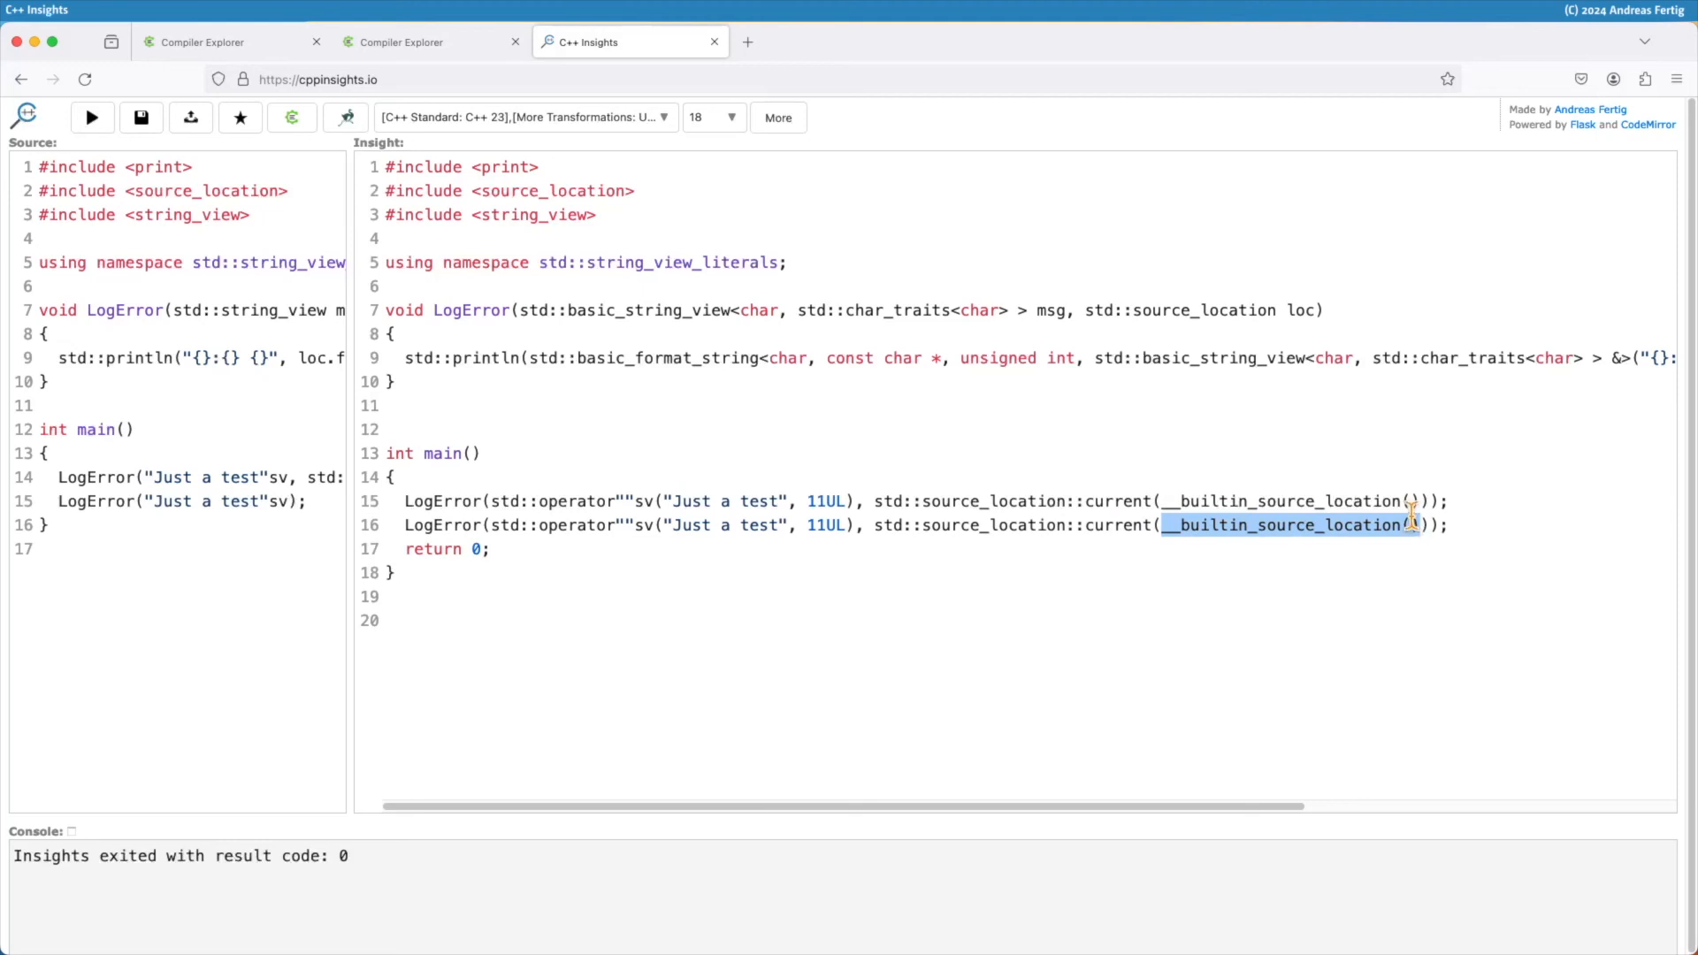
{"action": "mouse_move", "coordinate": [1056, 850]}
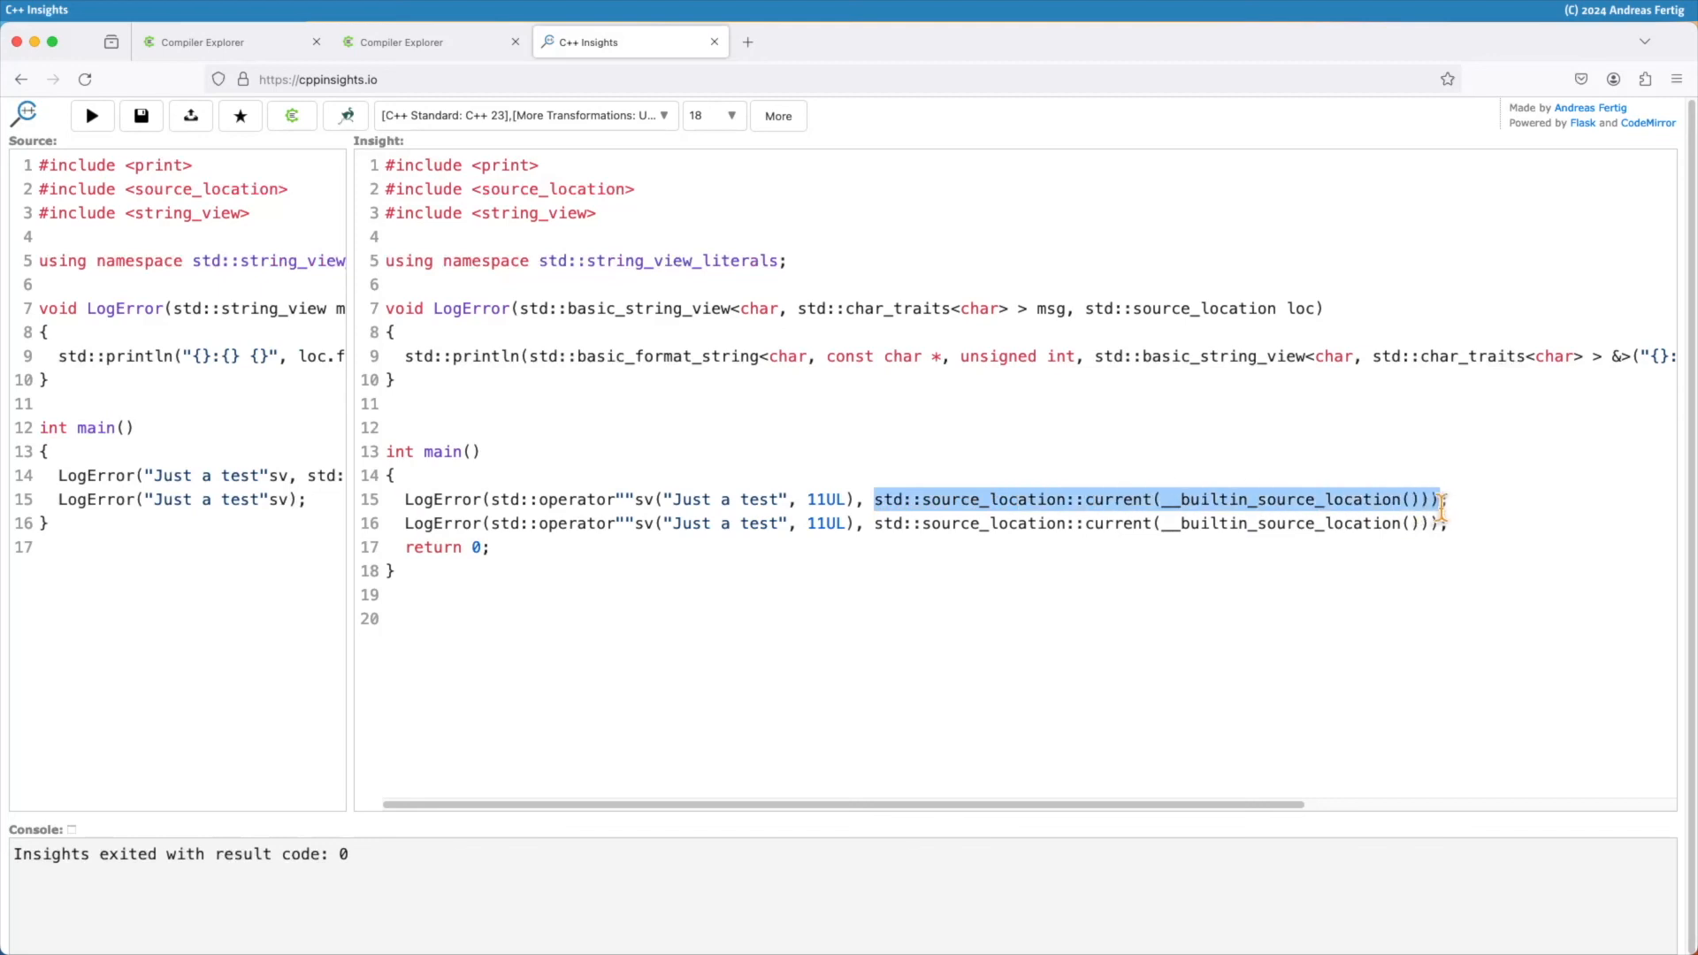
{"action": "double_click", "coordinate": [1280, 499]}
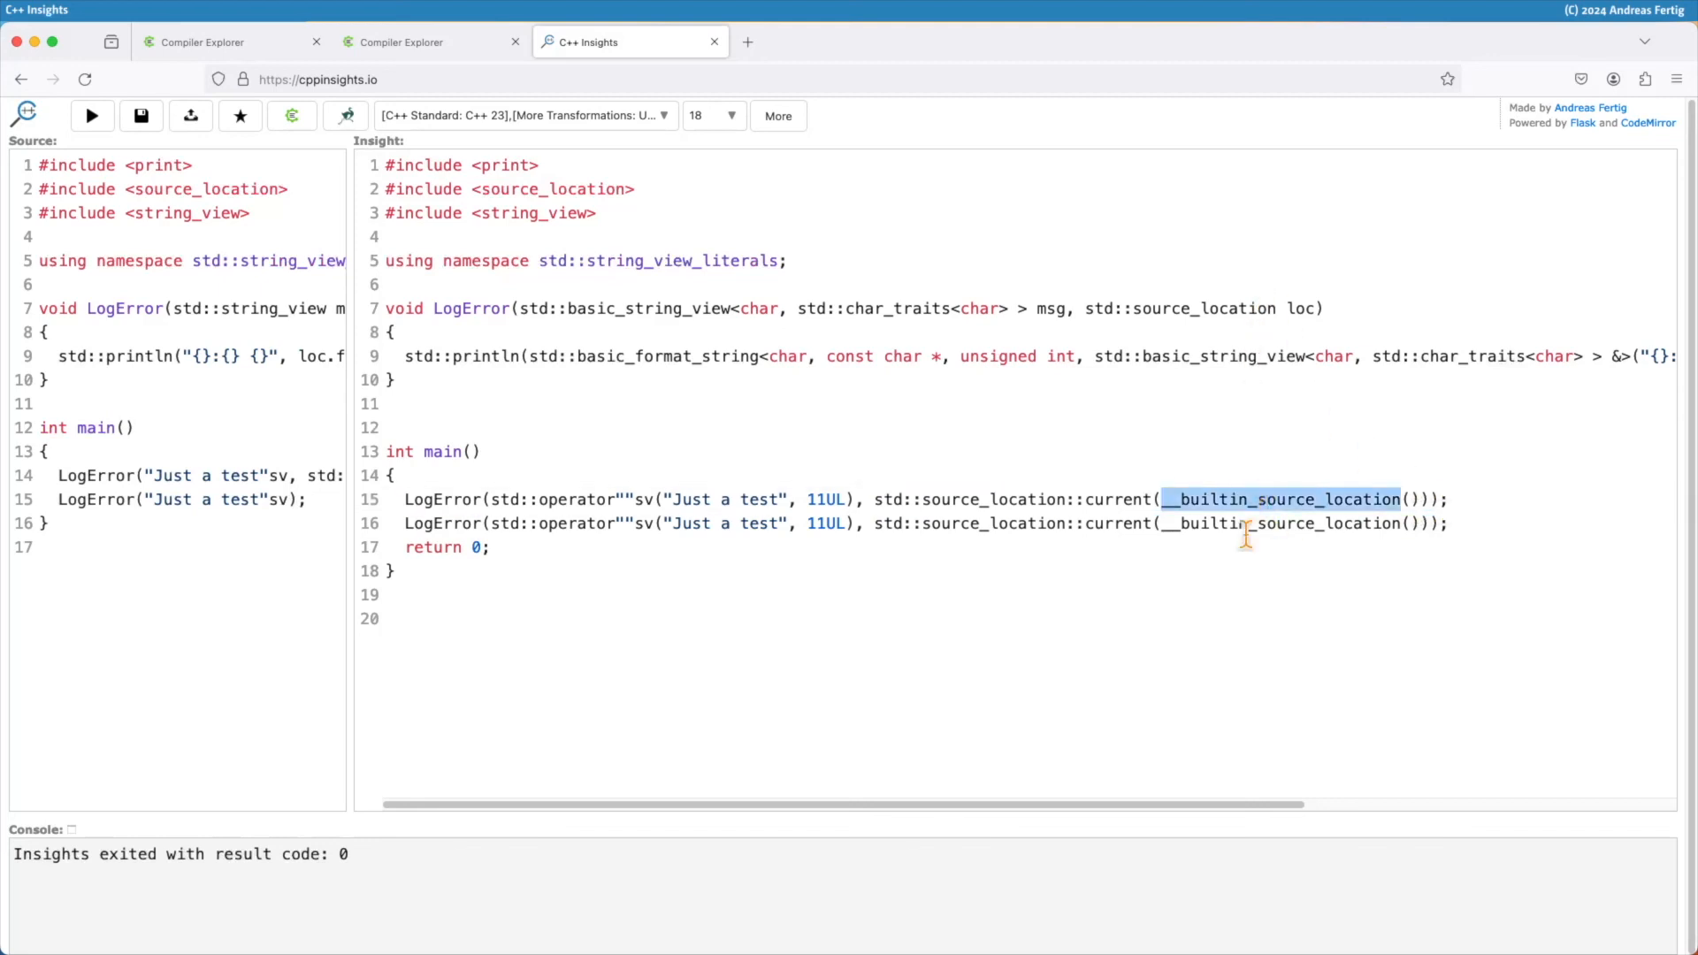
{"action": "mouse_move", "coordinate": [1231, 568]}
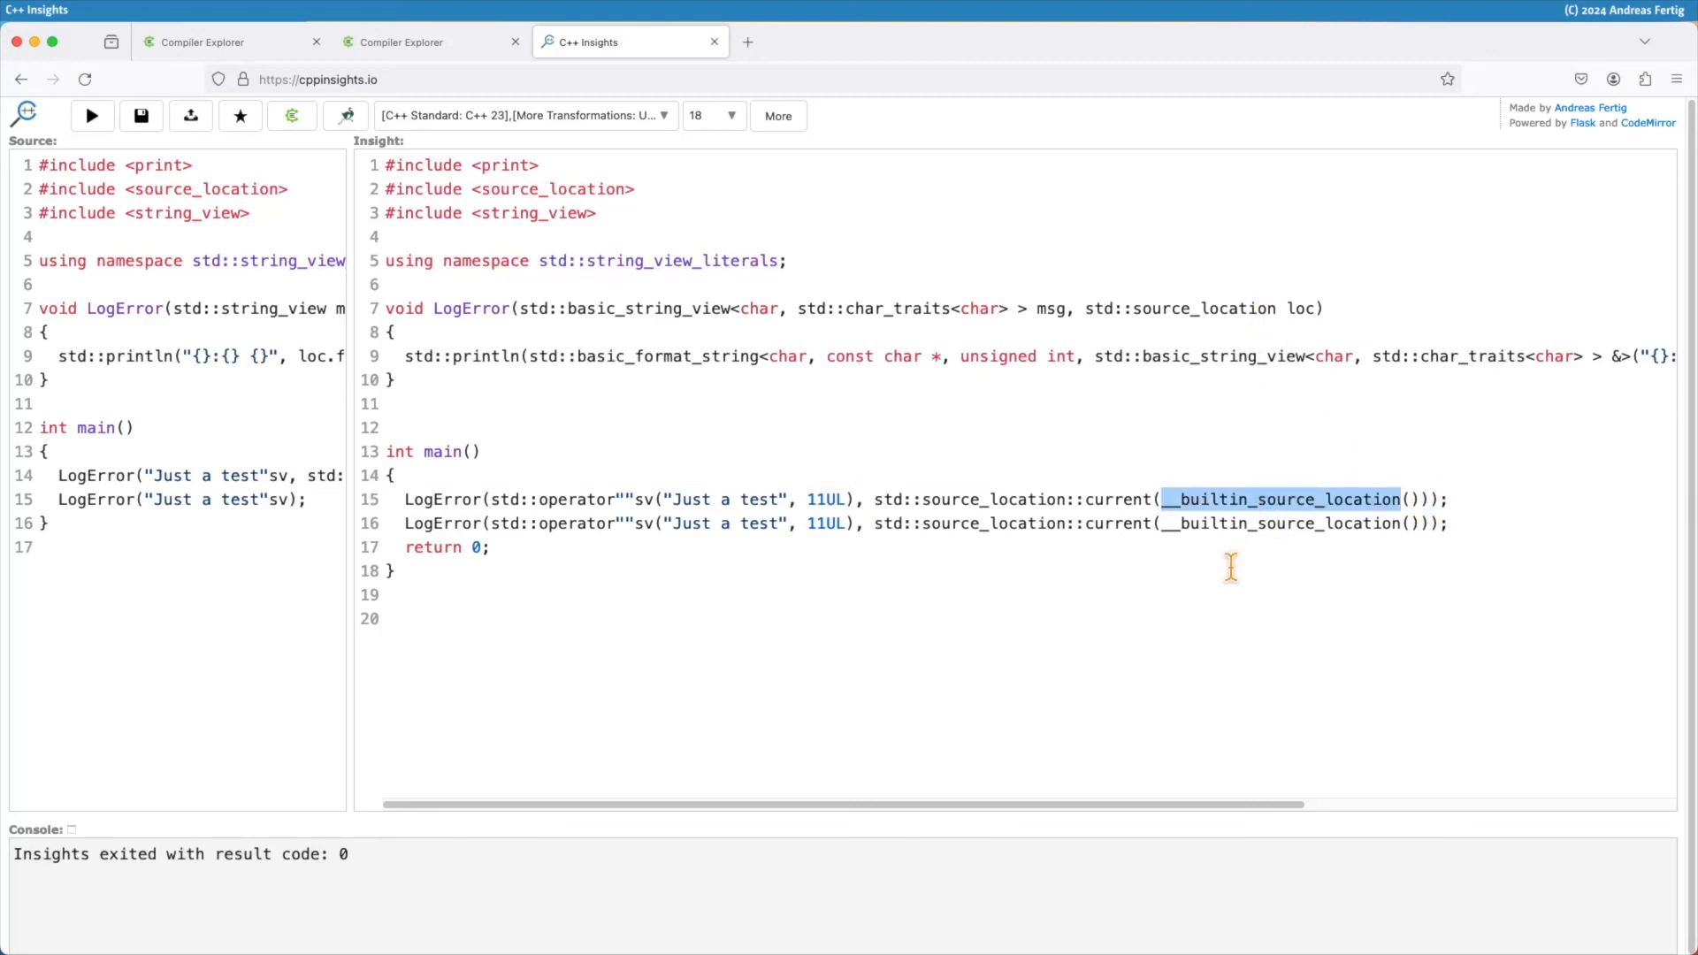